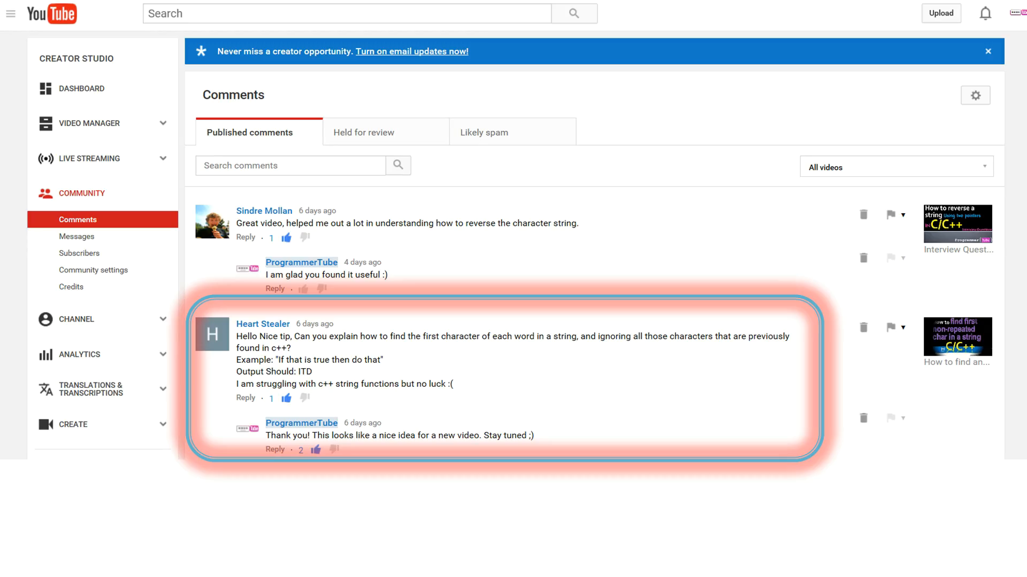
mouse_move(651, 542)
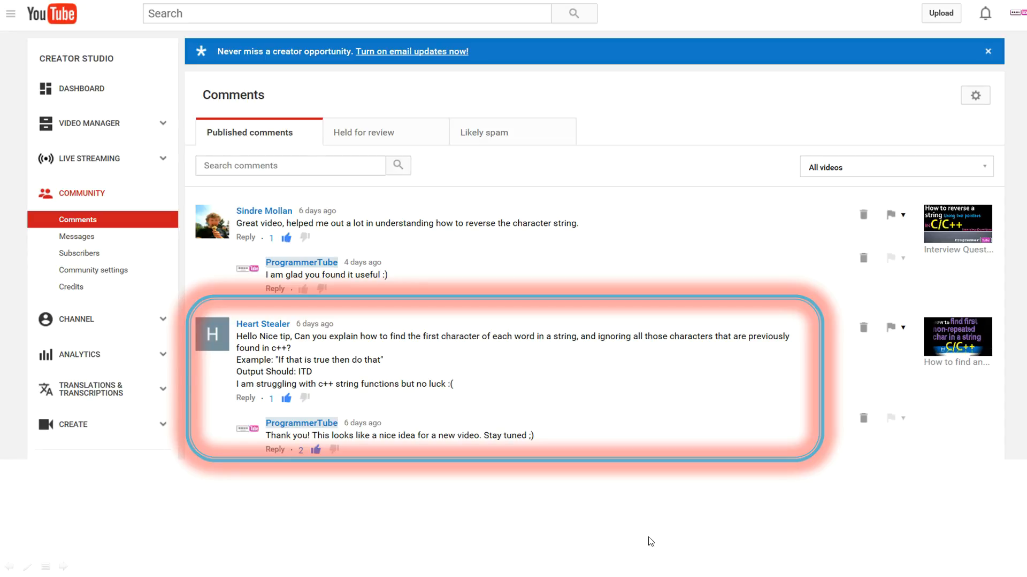
mouse_move(373, 367)
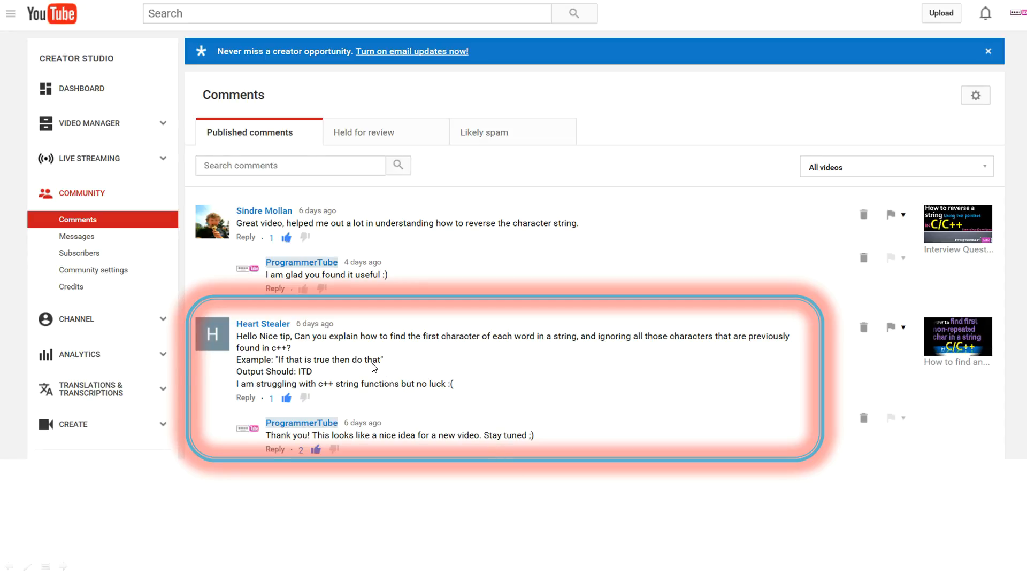
mouse_move(499, 347)
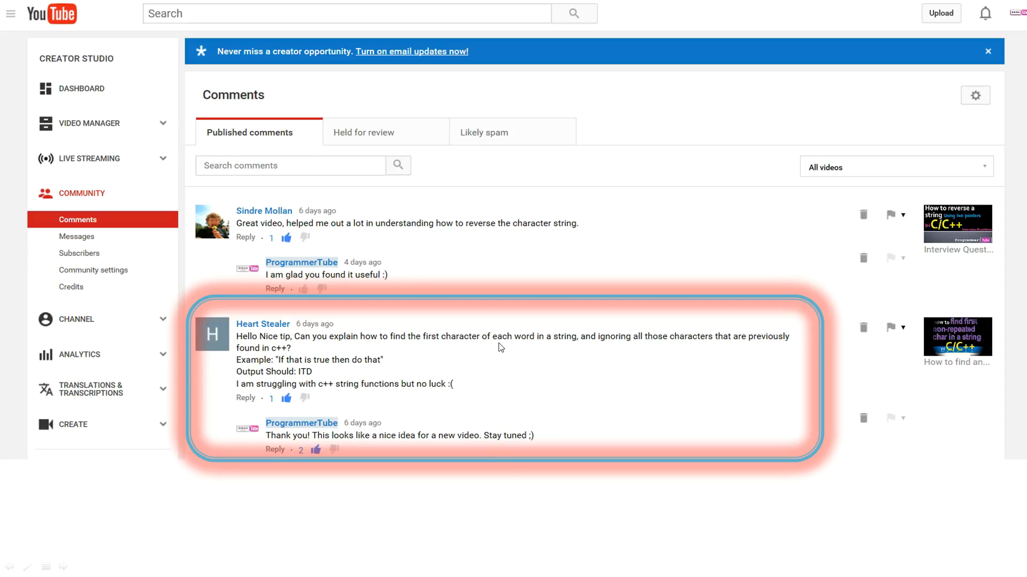
mouse_move(614, 341)
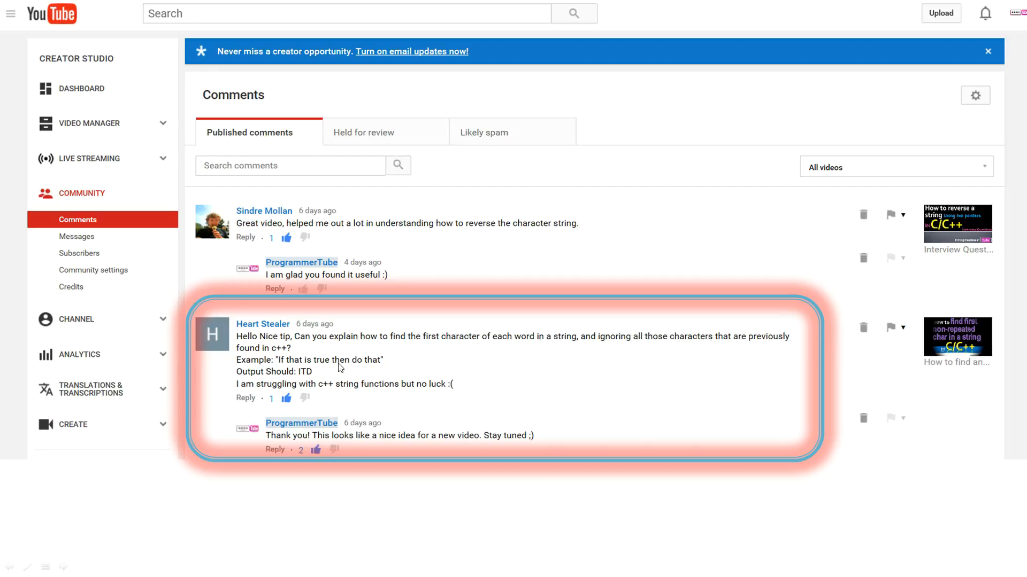
mouse_move(268, 379)
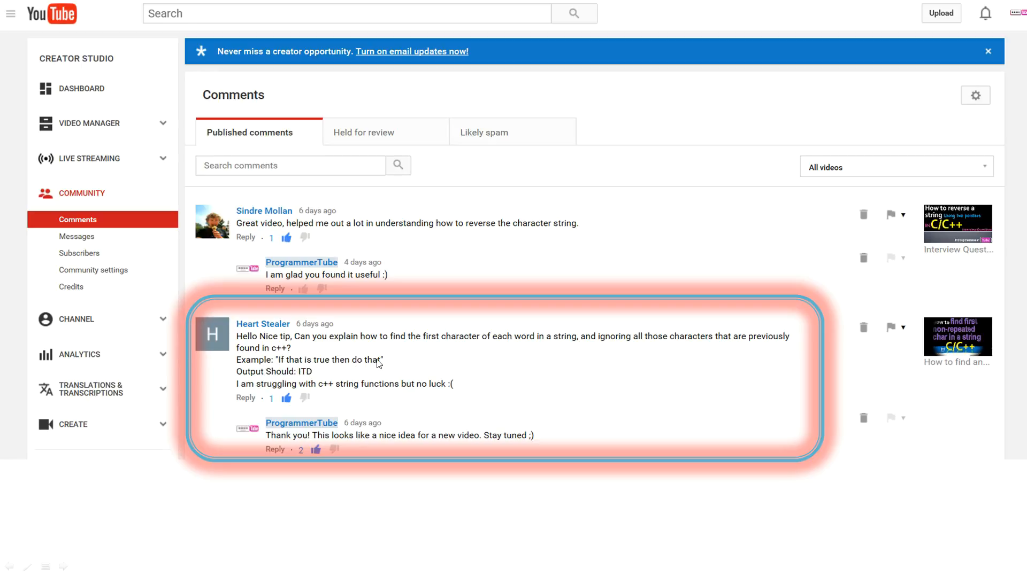
mouse_move(365, 371)
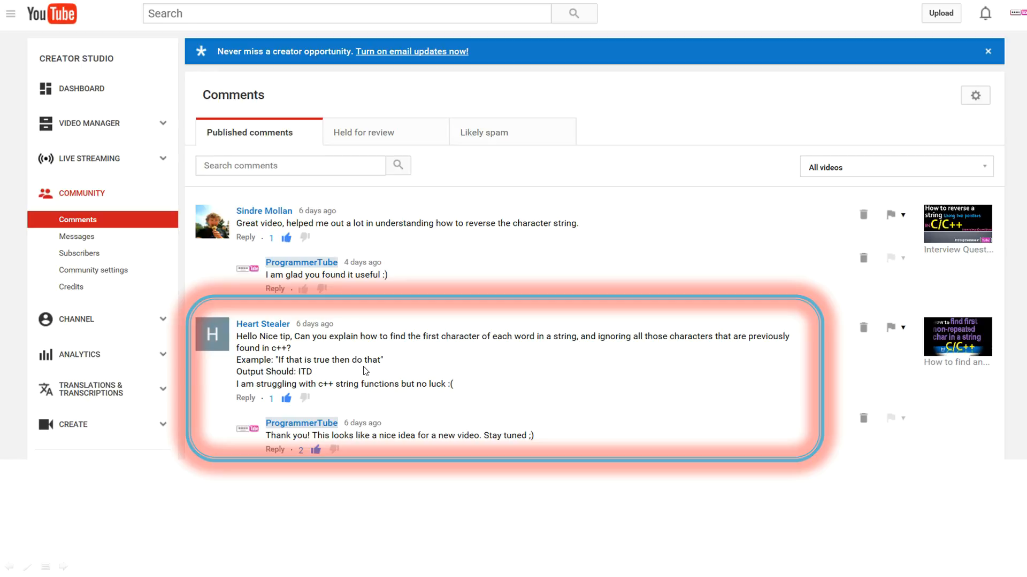
mouse_move(287, 383)
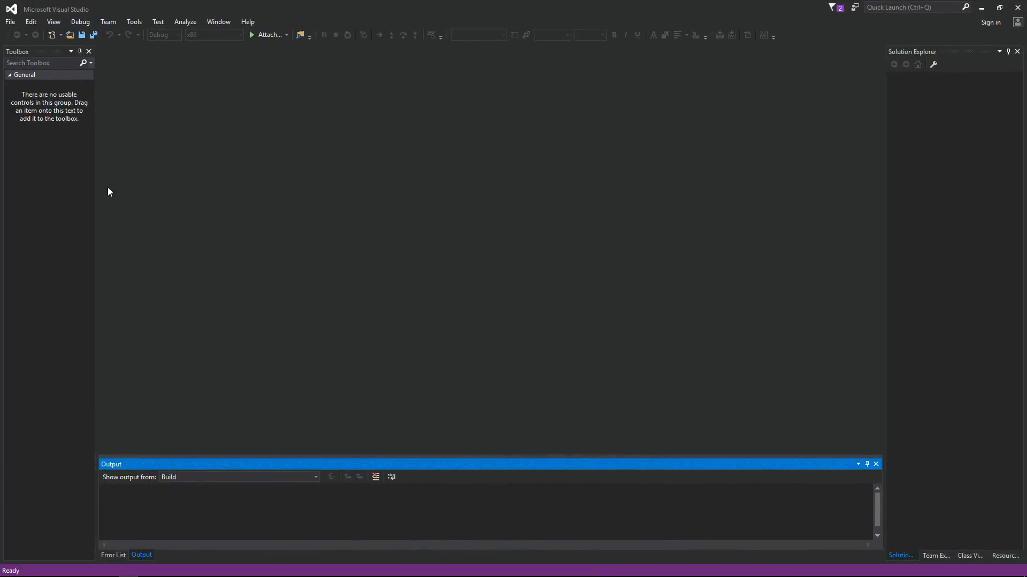
mouse_move(10, 21)
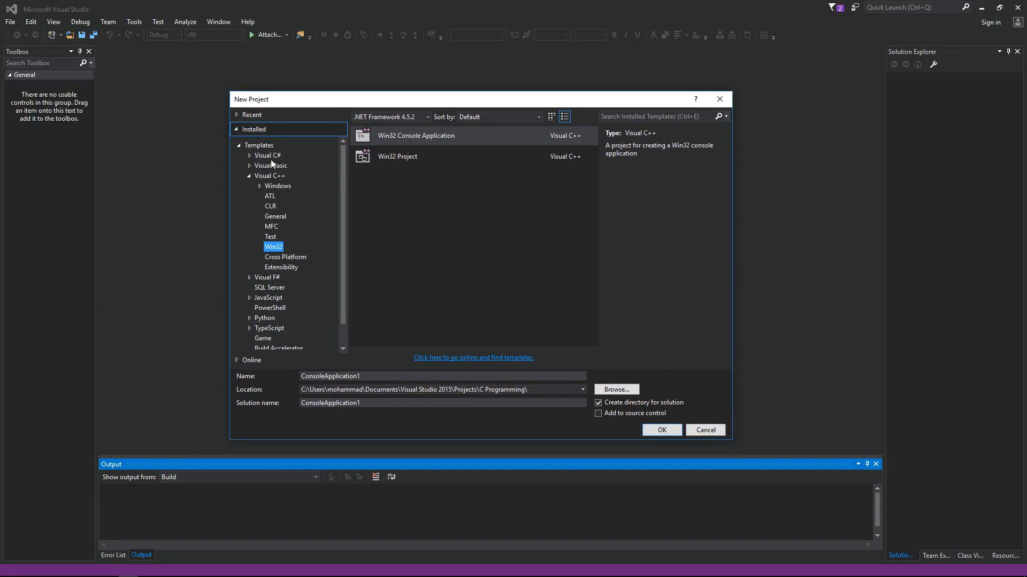
Create the Win32 console application project FirstNonRepeatedCharInWord using the wizard's default settings
left_click(269, 175)
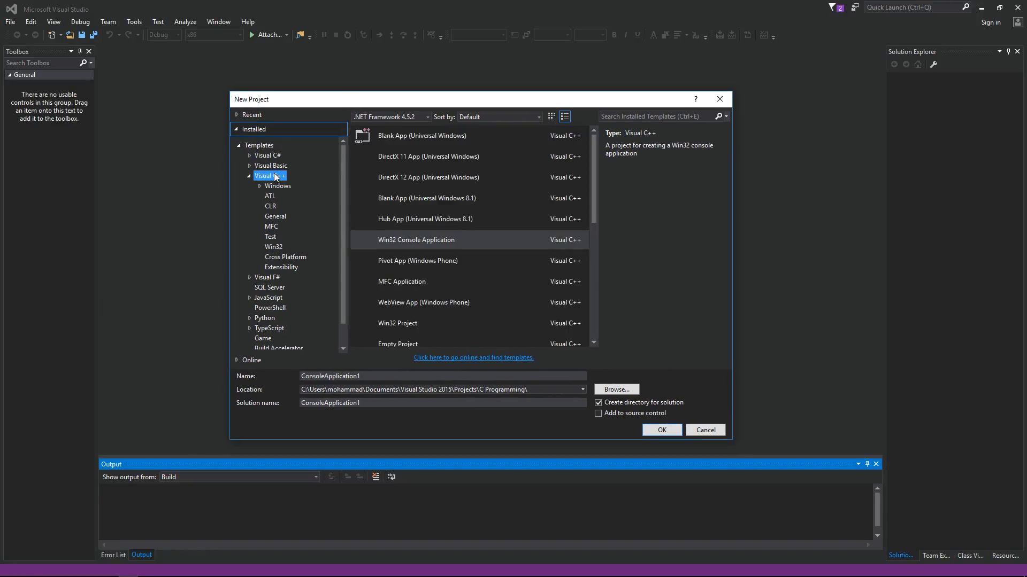
left_click(273, 247)
type("FirstNonRepeatedCharInWord")
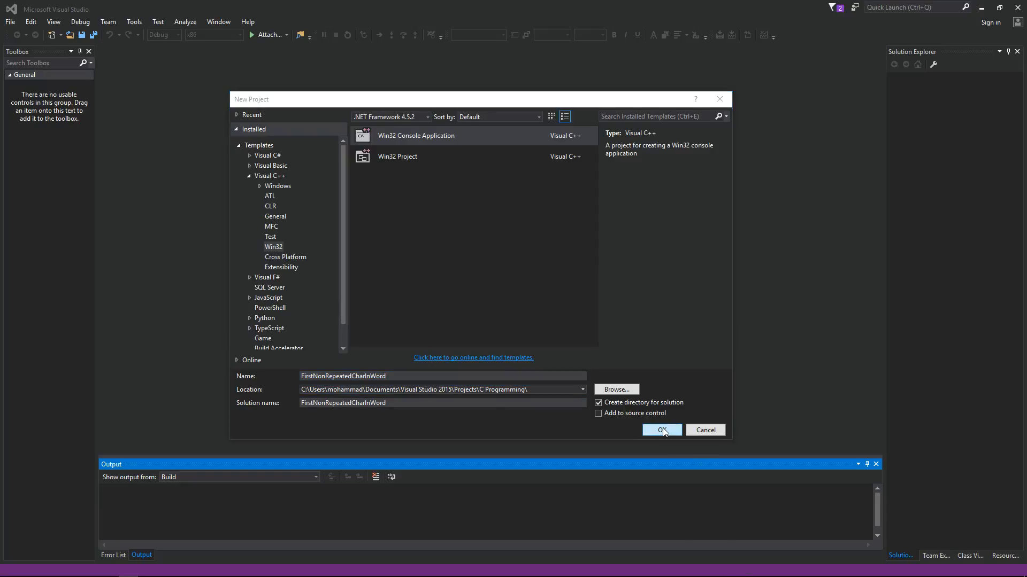
left_click(661, 430)
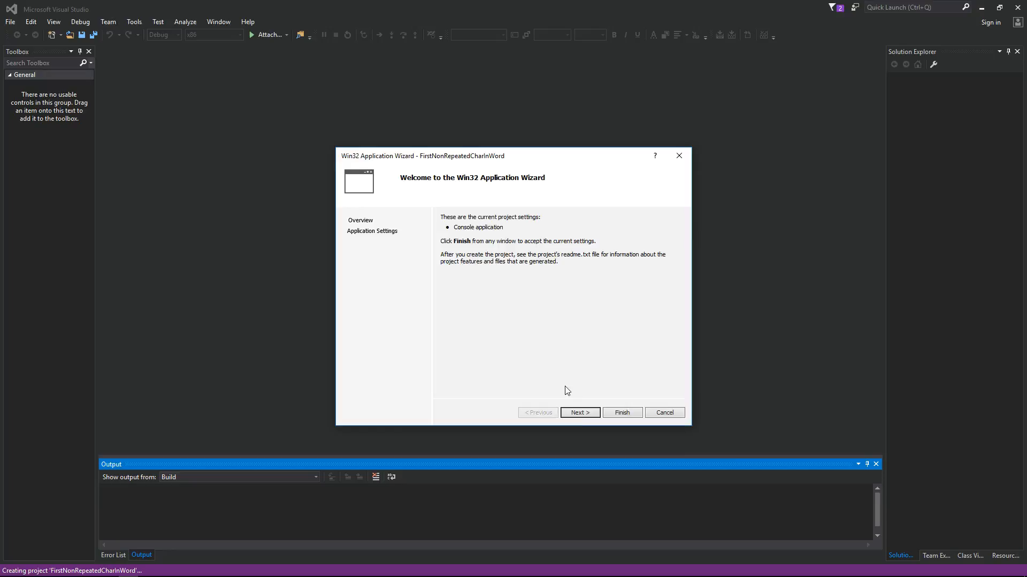
left_click(578, 412)
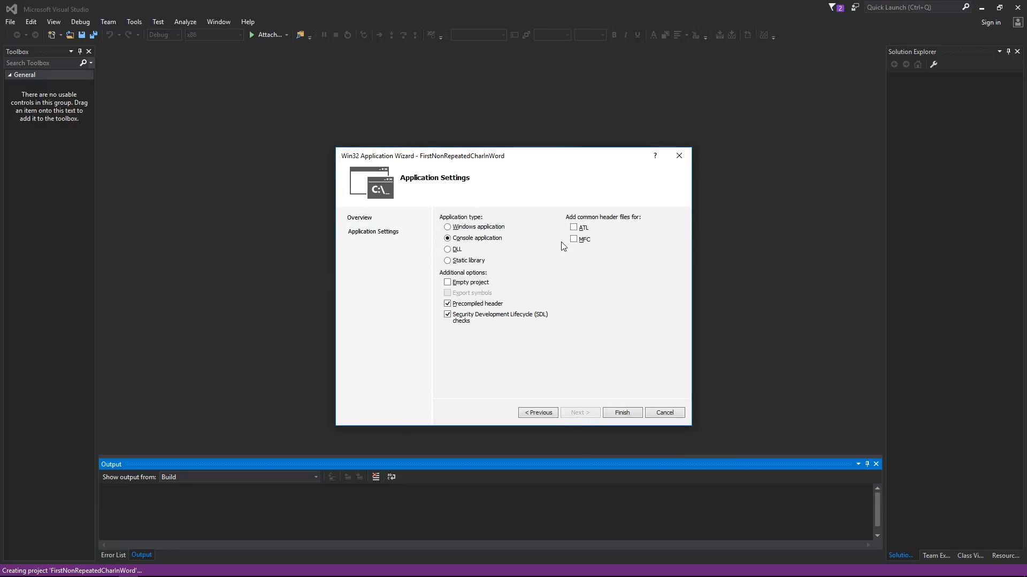
mouse_move(622, 413)
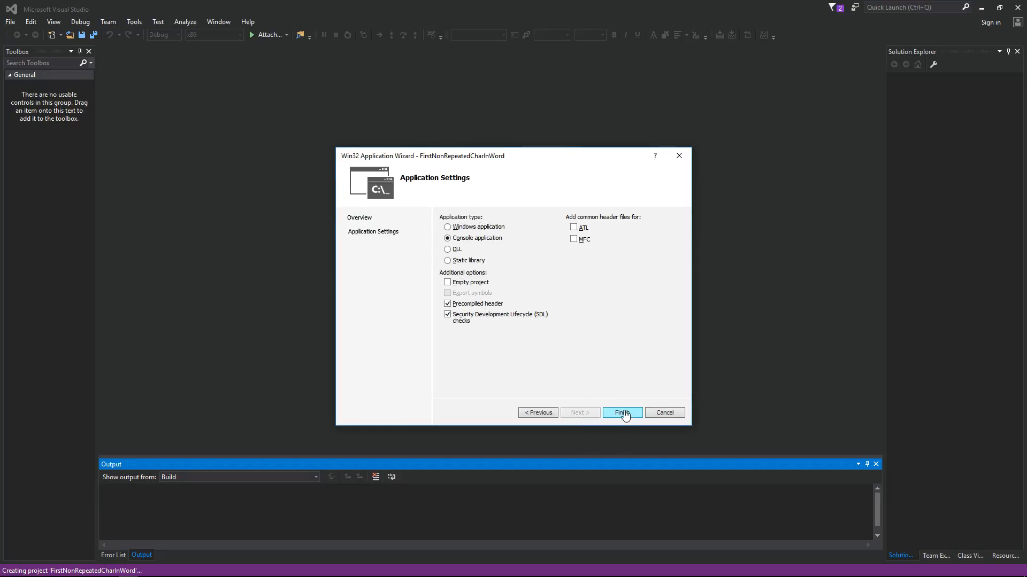
left_click(621, 412)
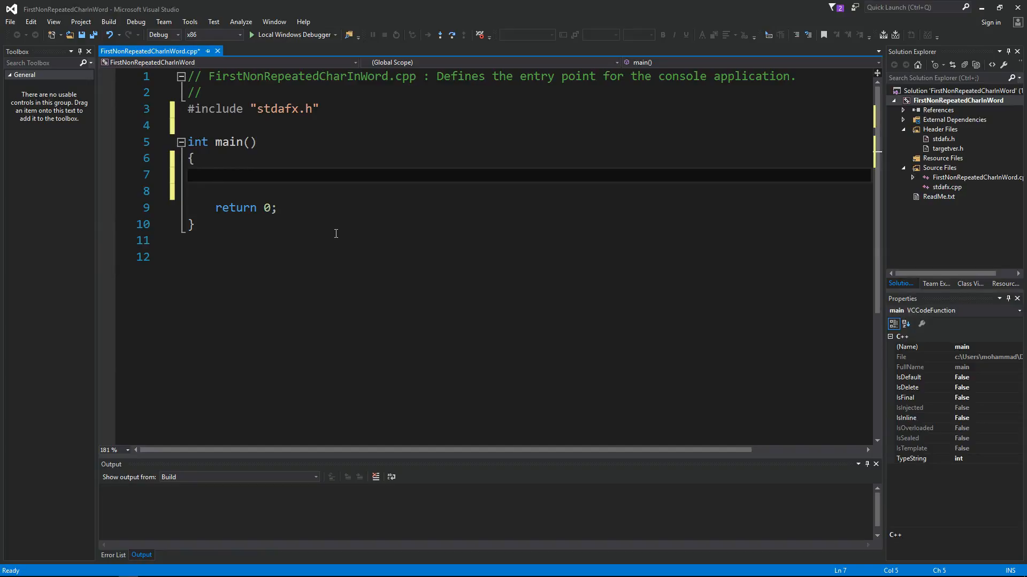
In main, declare str as "If that is true then do that" and call FirstNonRepeatedCharInWord(str)
type("const")
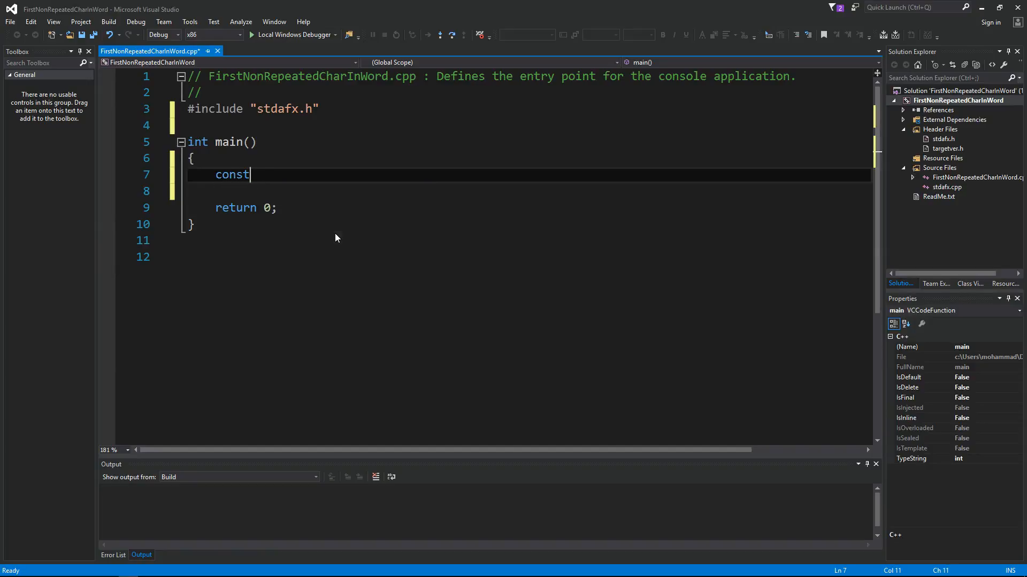
type("char str[]")
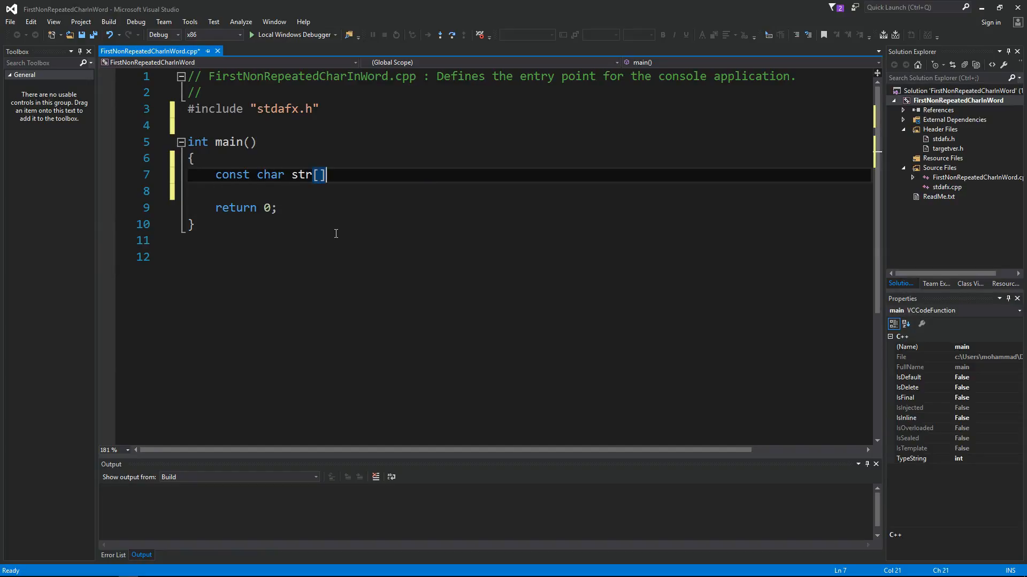
type("= \"If that is tr")
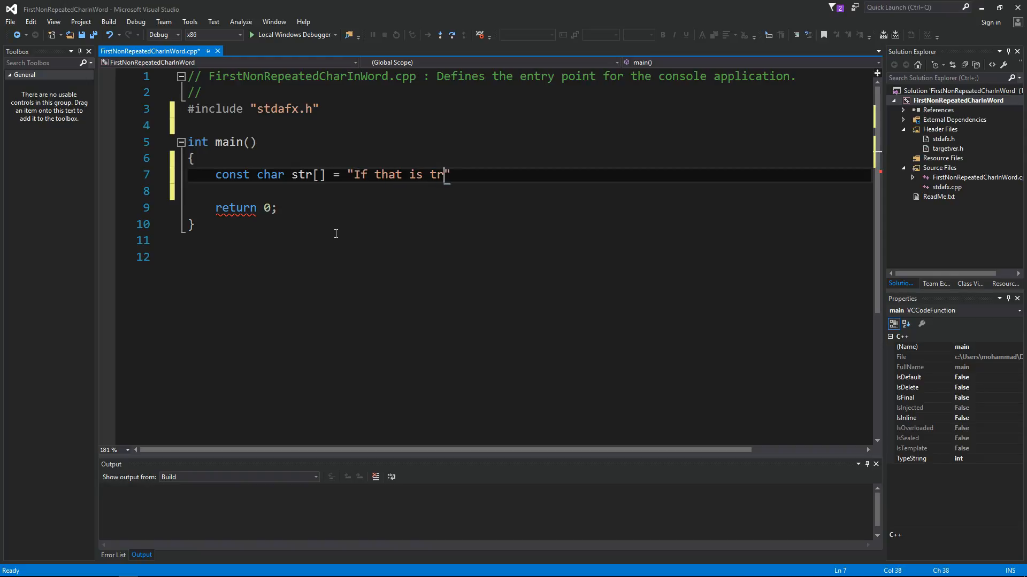
type("ue then do that")
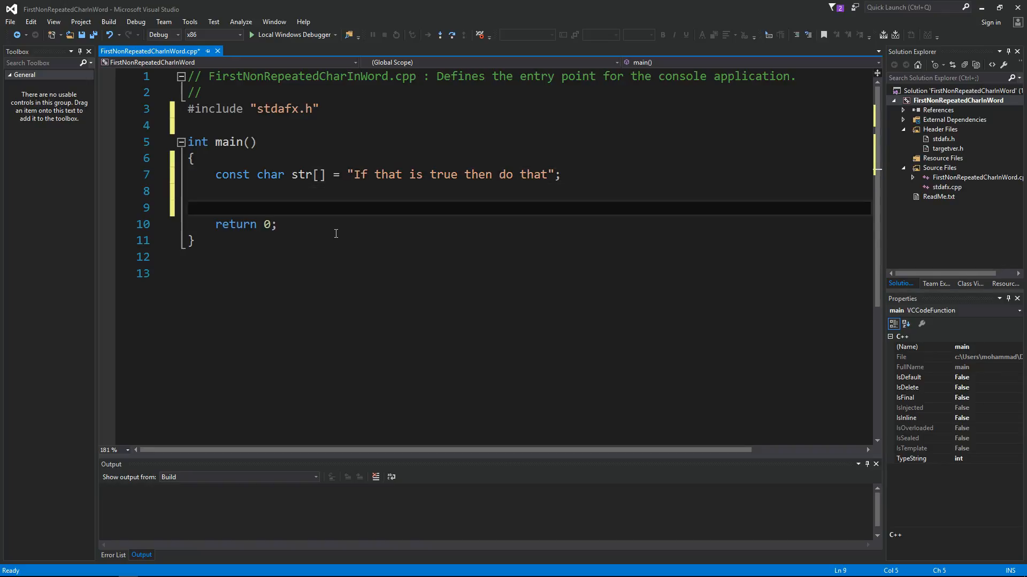
type("FirstNon")
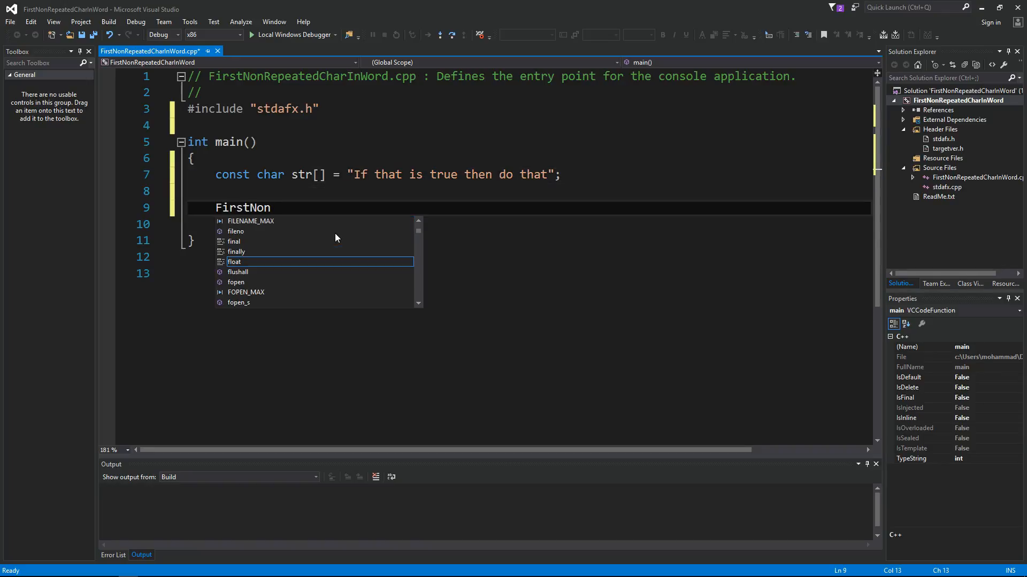
type("RepeatedCharInWor")
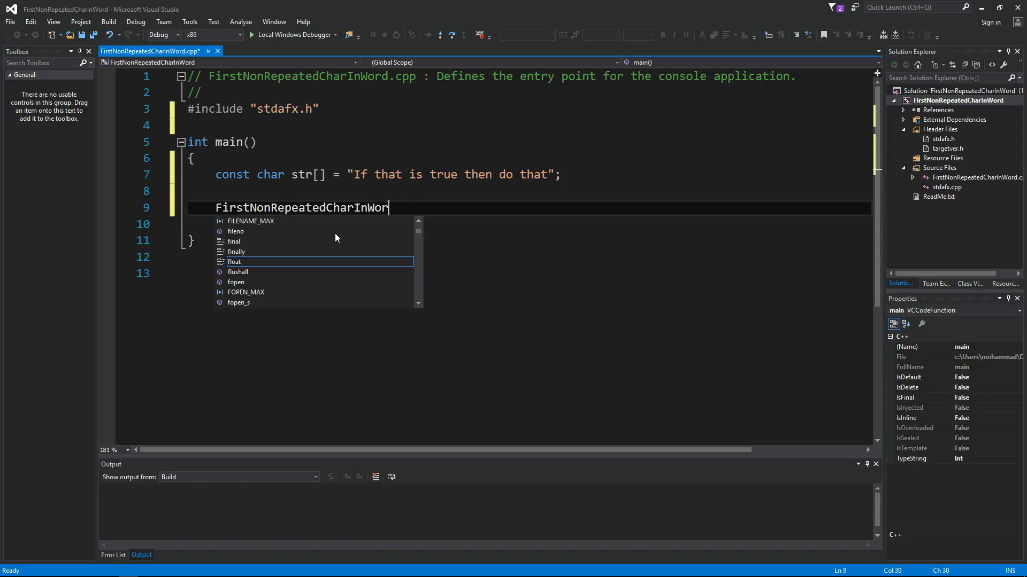
type("(str)")
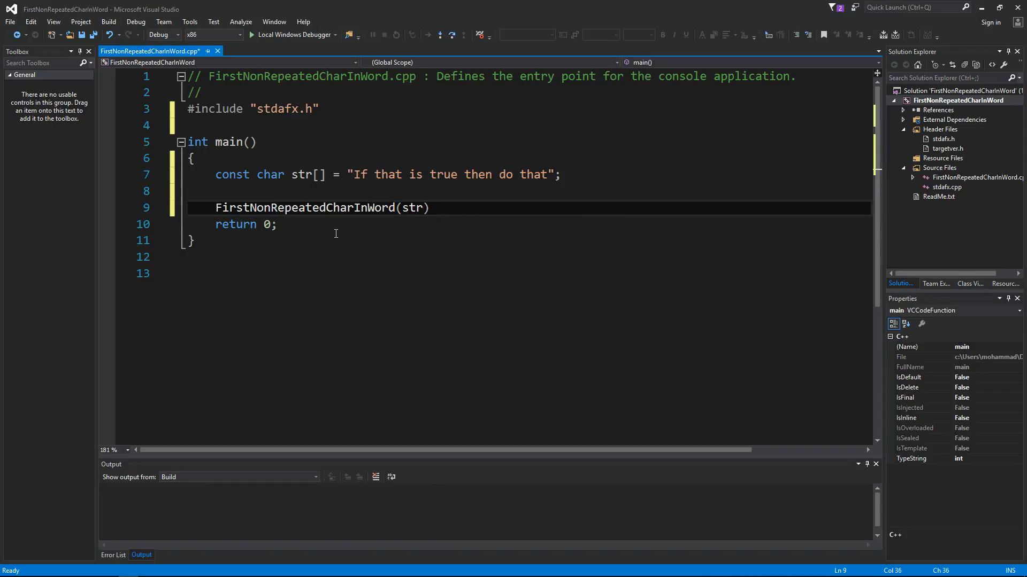
type(";")
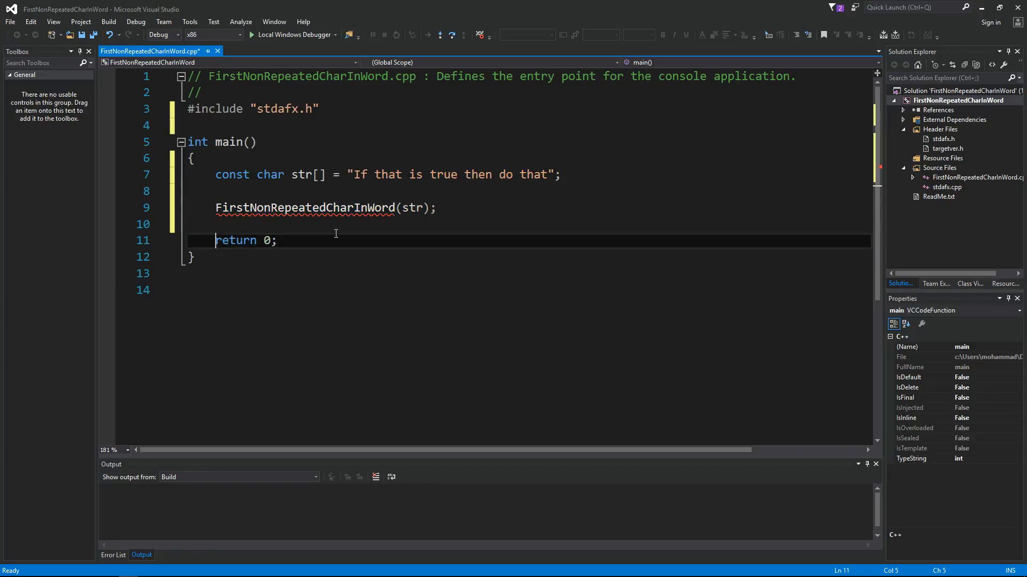
left_click(217, 125)
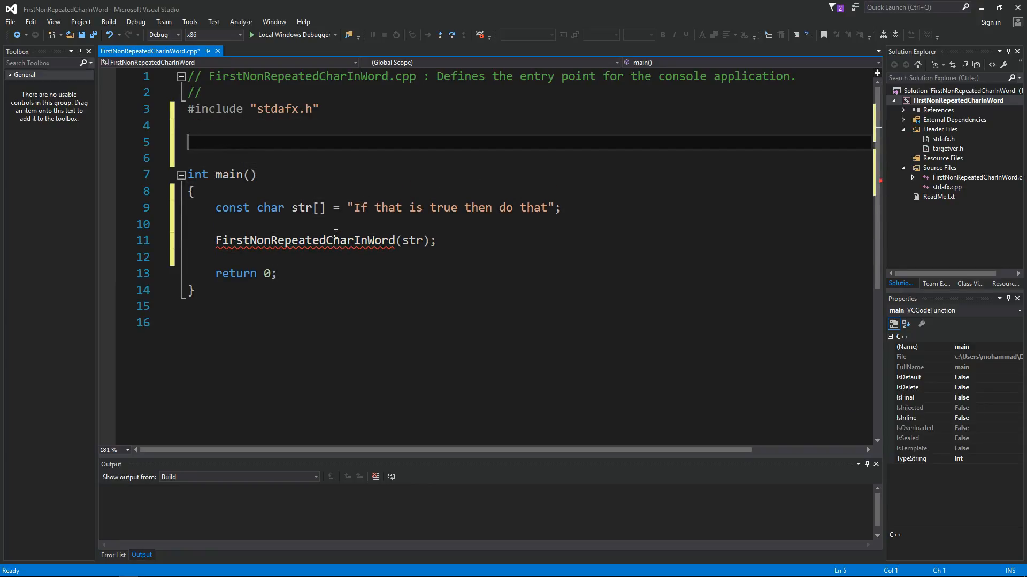
Write void FirstNonRepeatedCharInWord(const char *pStr) above main, starting with an if (pStr == NULL) check
type("void FirstNonRepeatedCharInWord(")
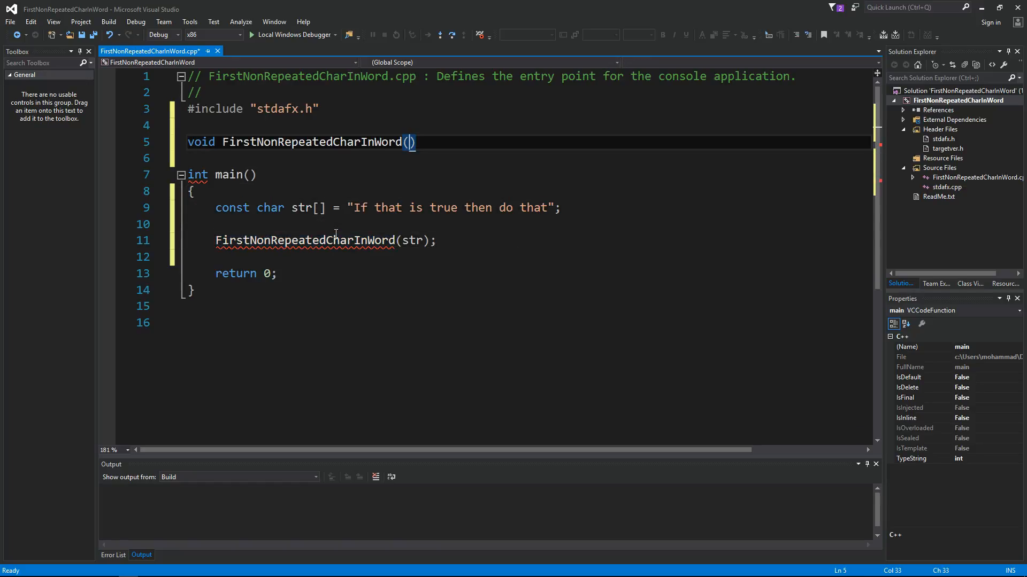
type("const char")
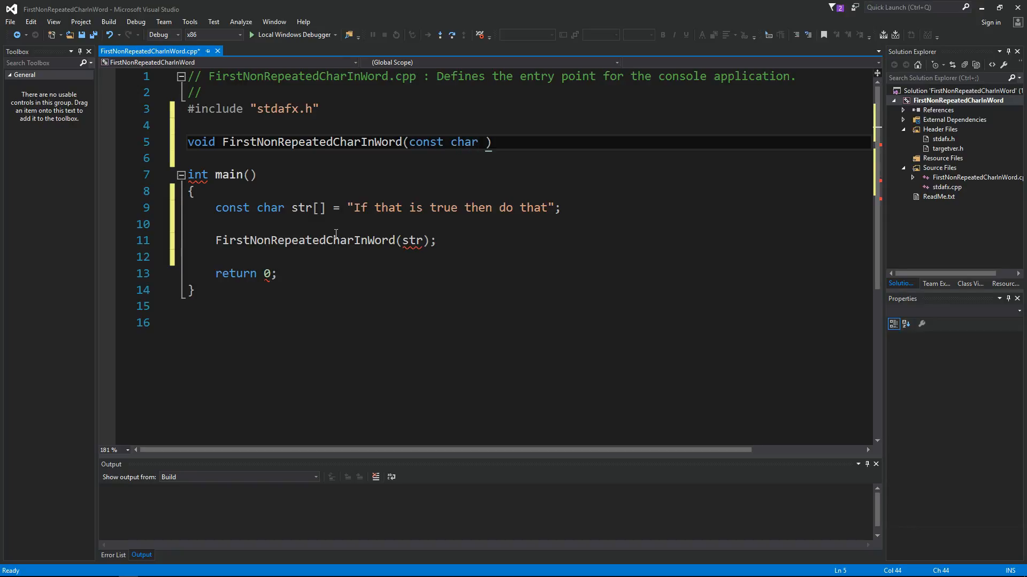
type("* p")
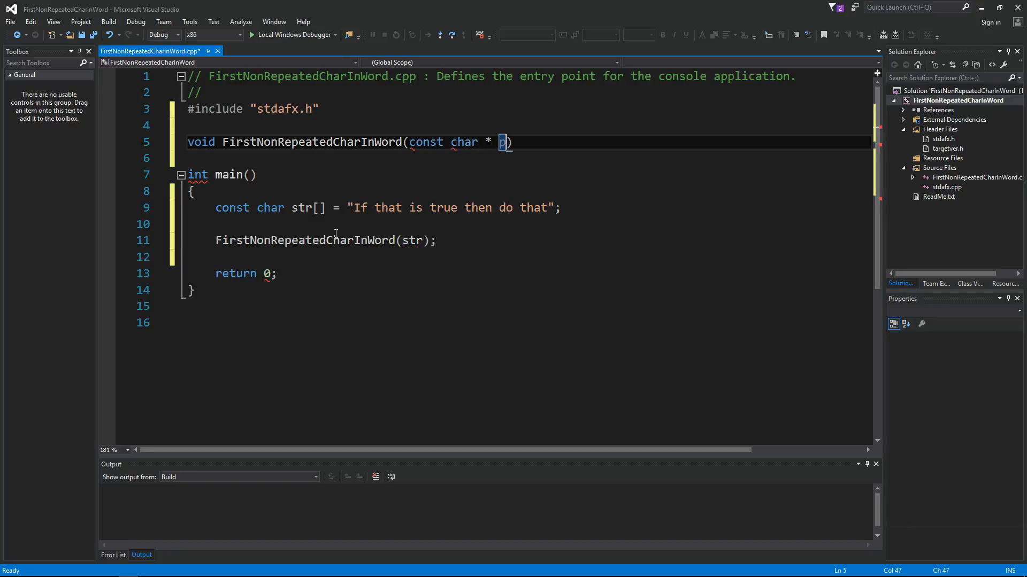
type("Str")
type("{")
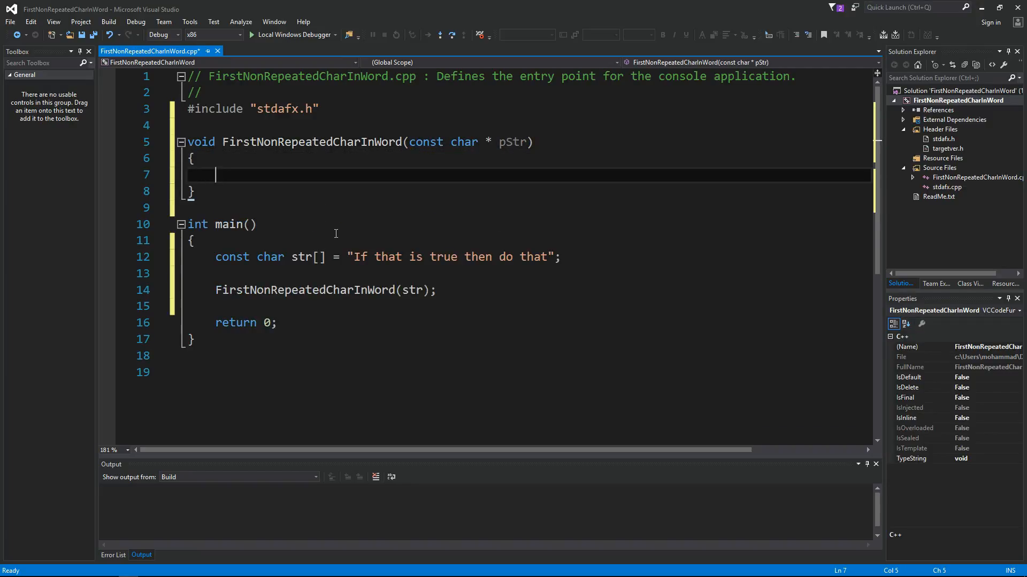
type("if (")
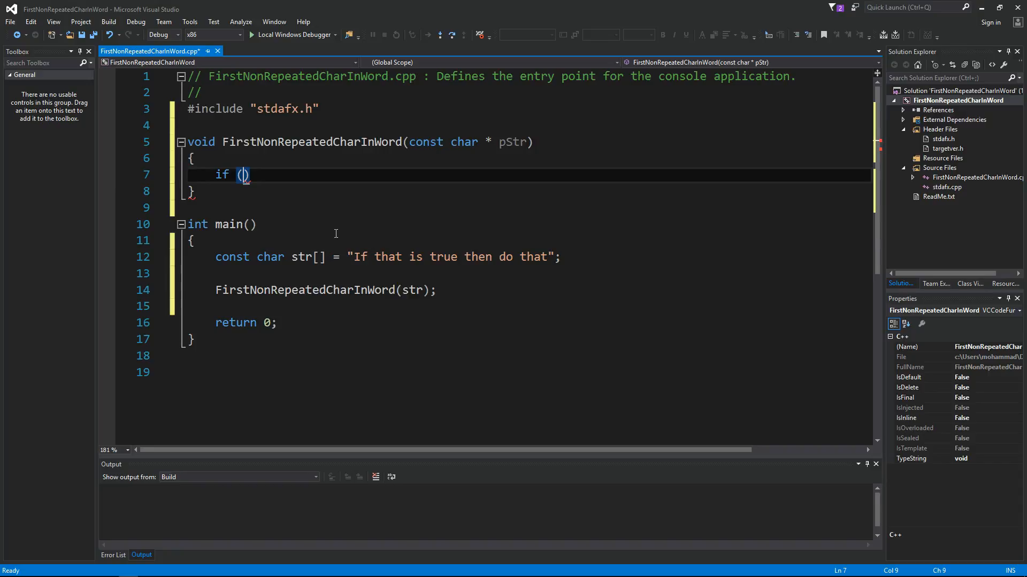
type("pStr == NULL")
type("return;")
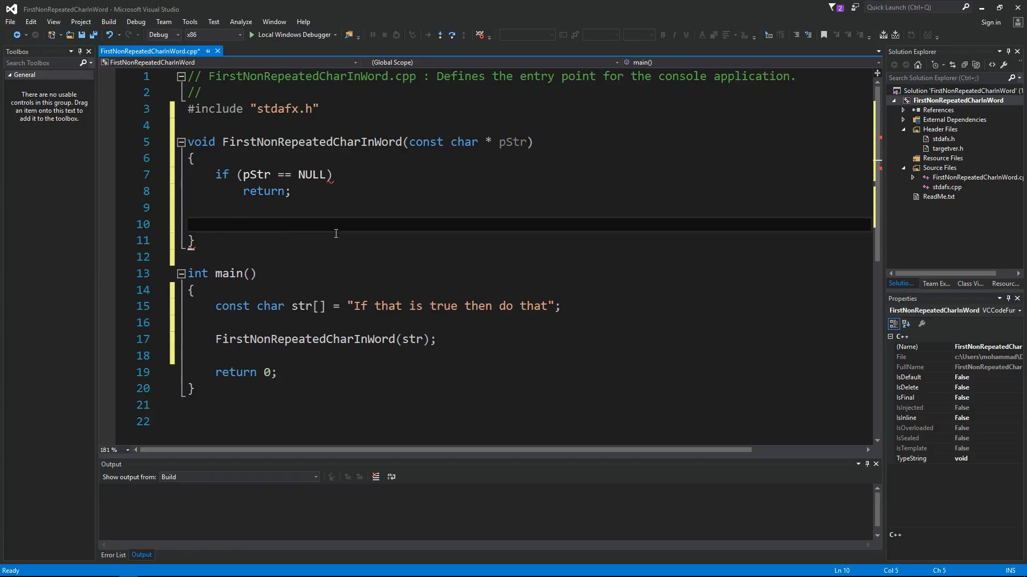
Write the loop body: char c = *pStr, printf("%c", c) and pStr++
left_click(216, 224)
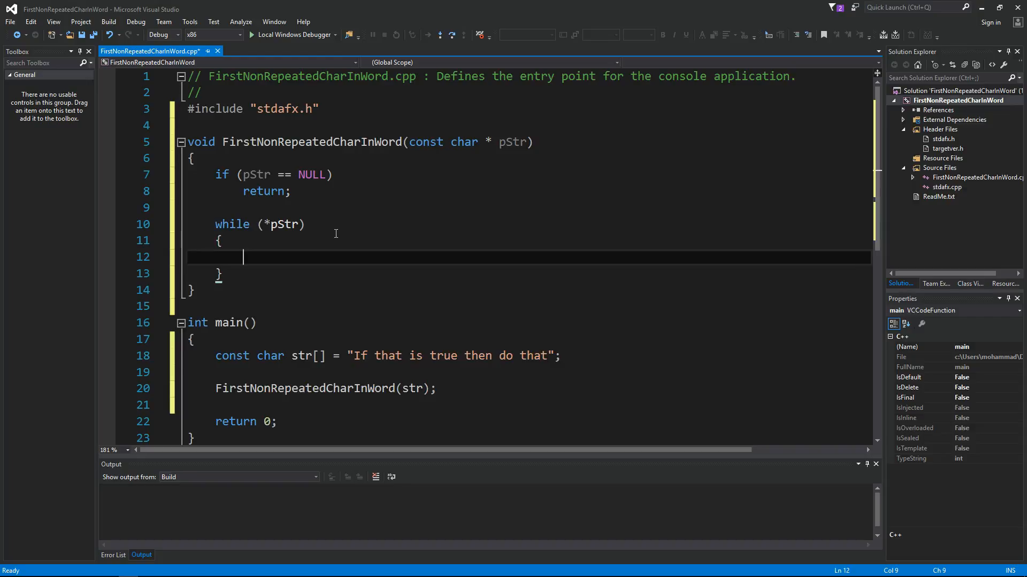
type("pStr++;")
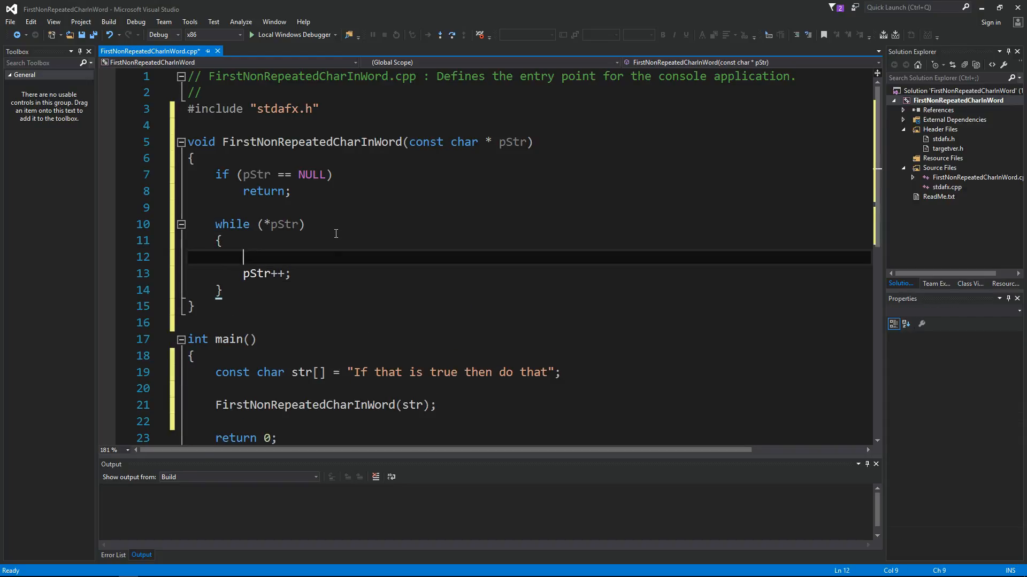
type("char c =")
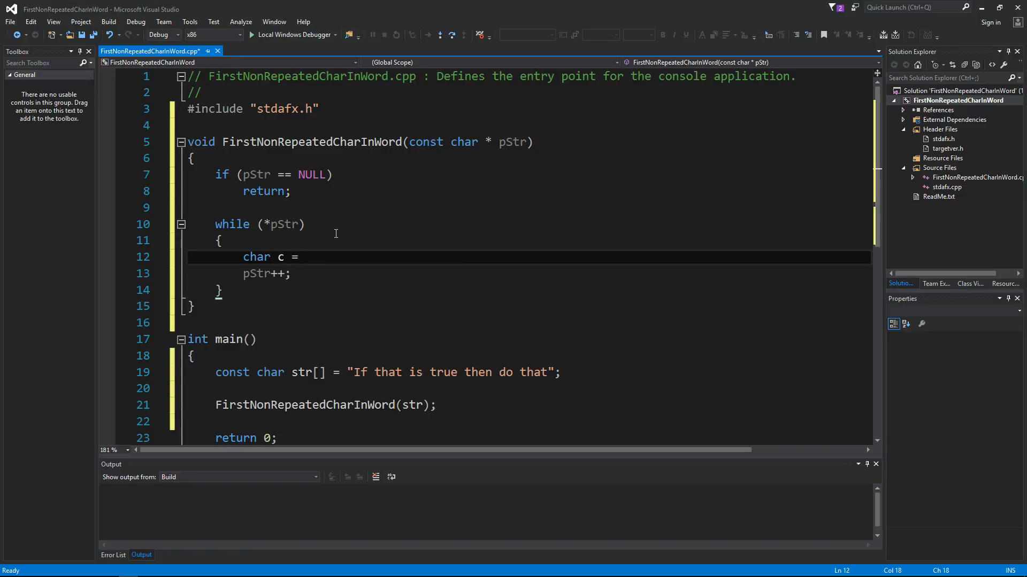
type("*pStr;")
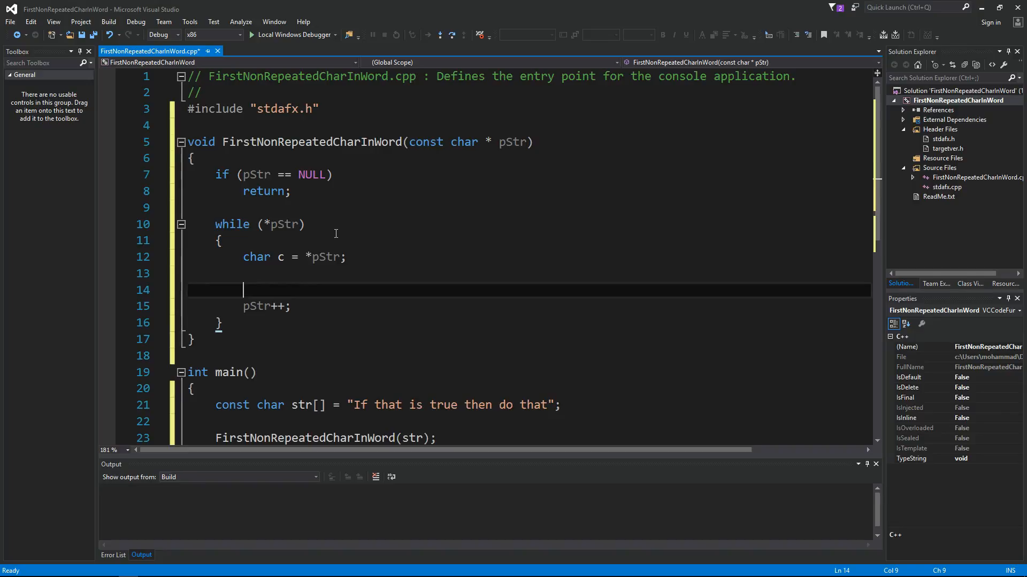
type("printf(")
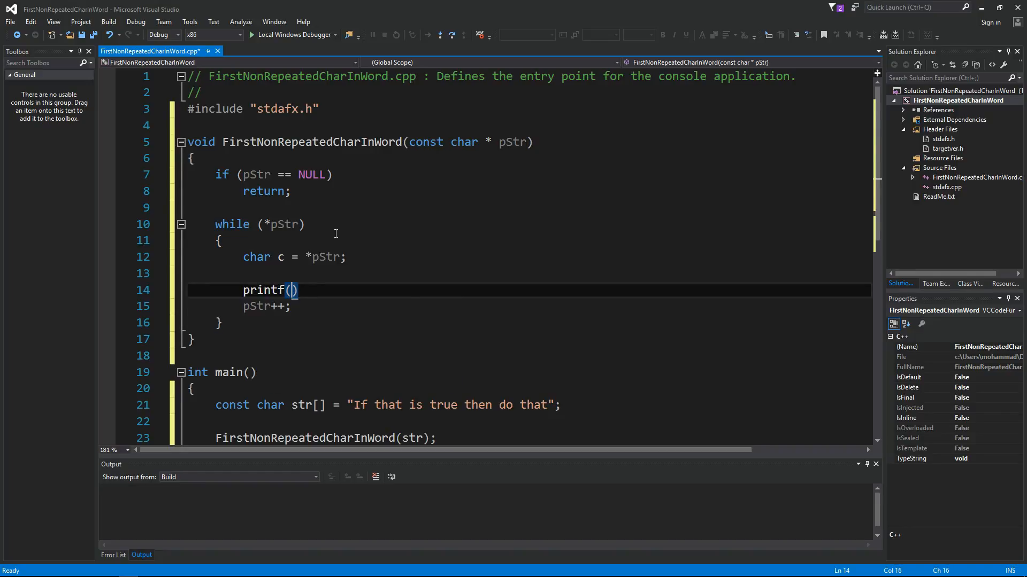
type("\"%c\", c")
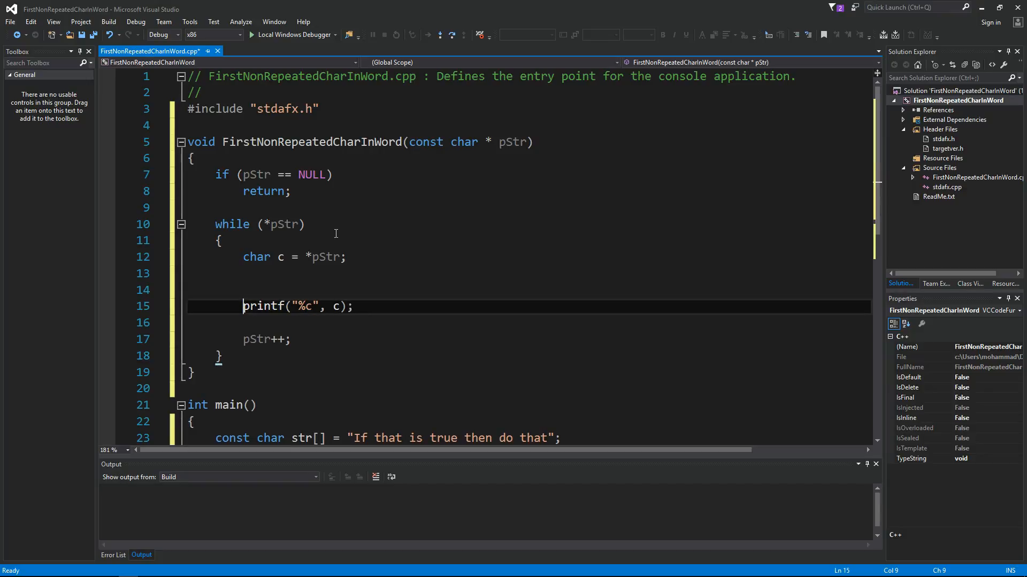
Review where c is used in the loop and return to the function's top line
left_click(244, 290)
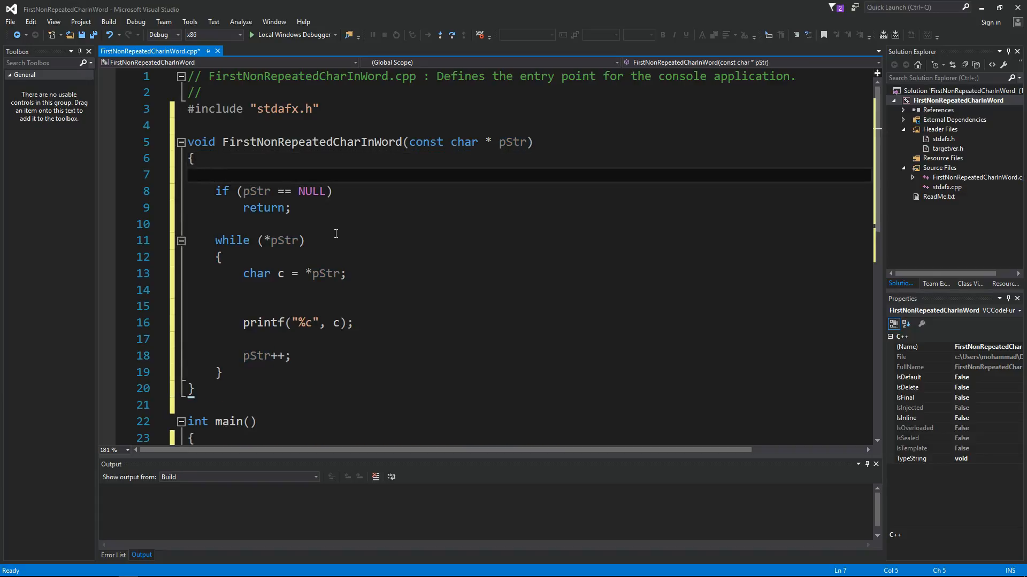
left_click(216, 175)
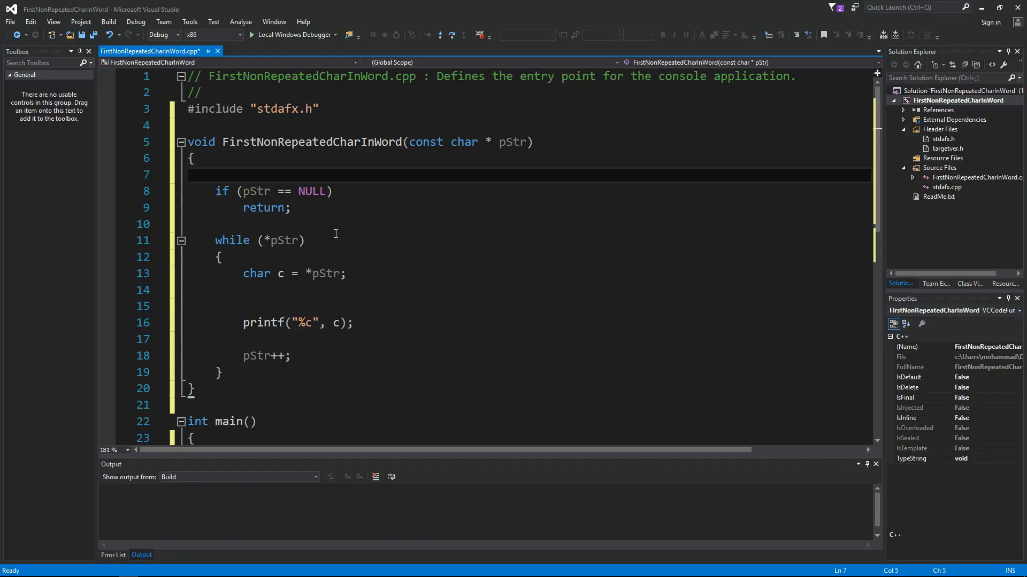
left_click(249, 274)
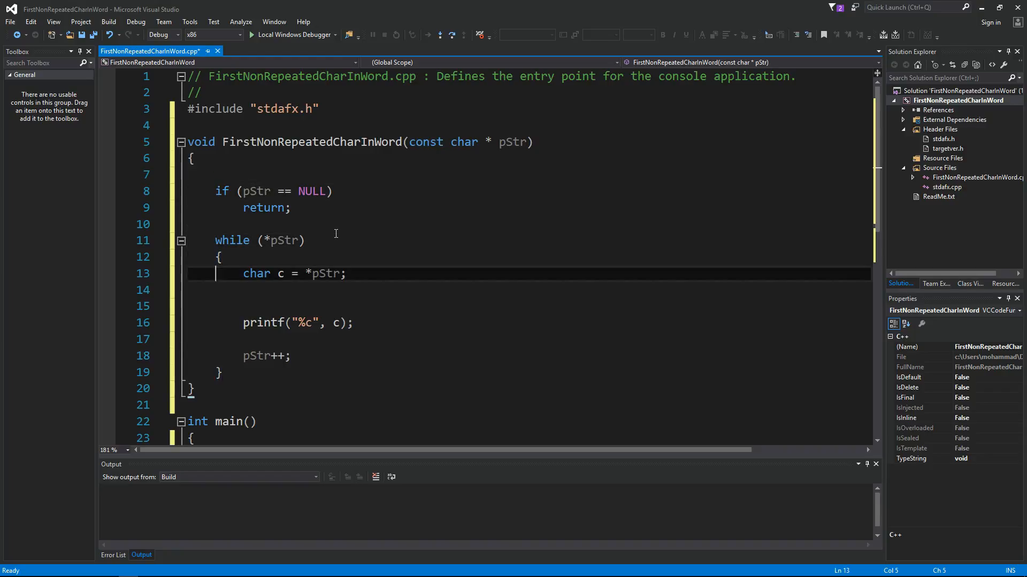
double_click(280, 274)
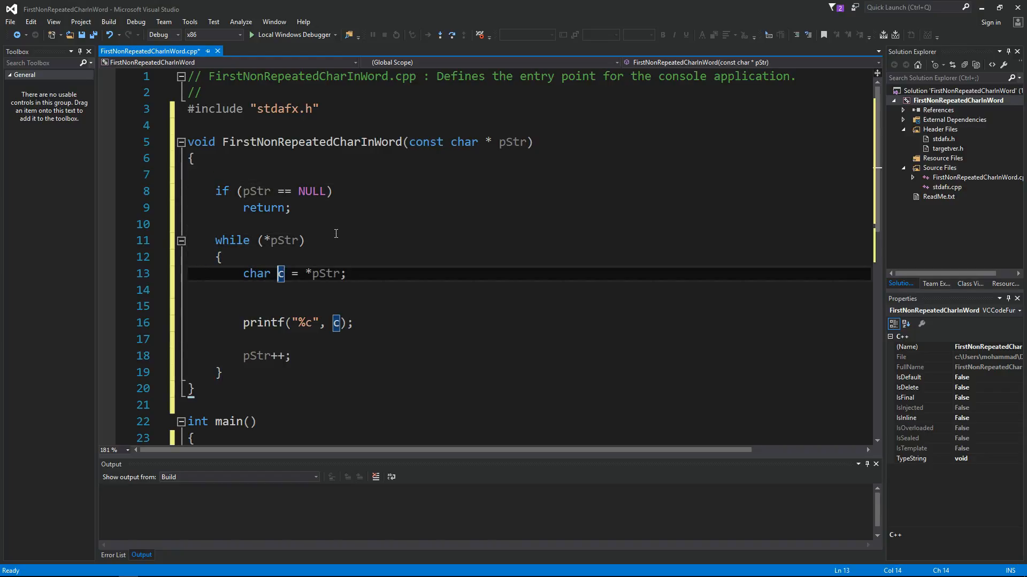
left_click(222, 257)
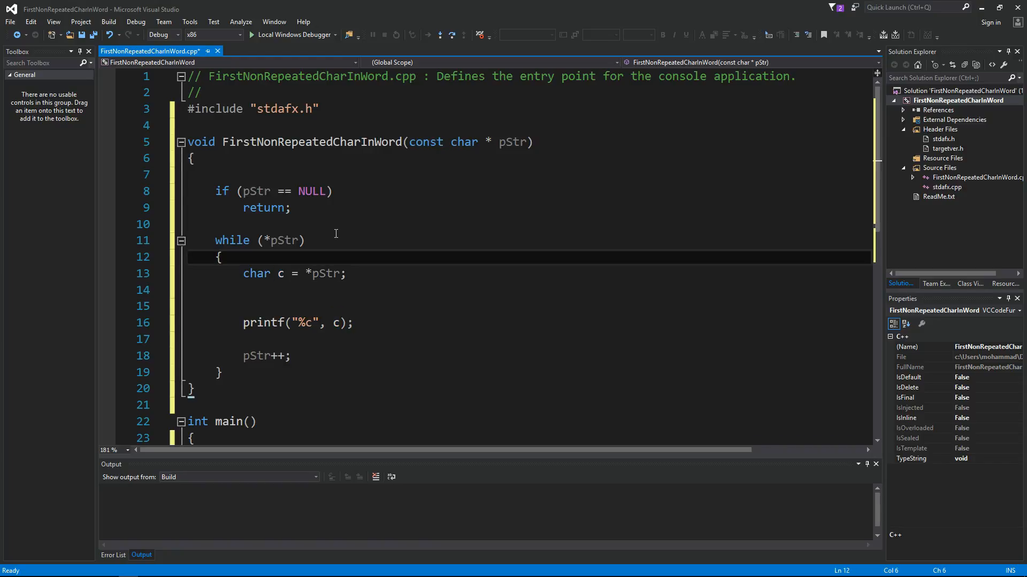
left_click(216, 175)
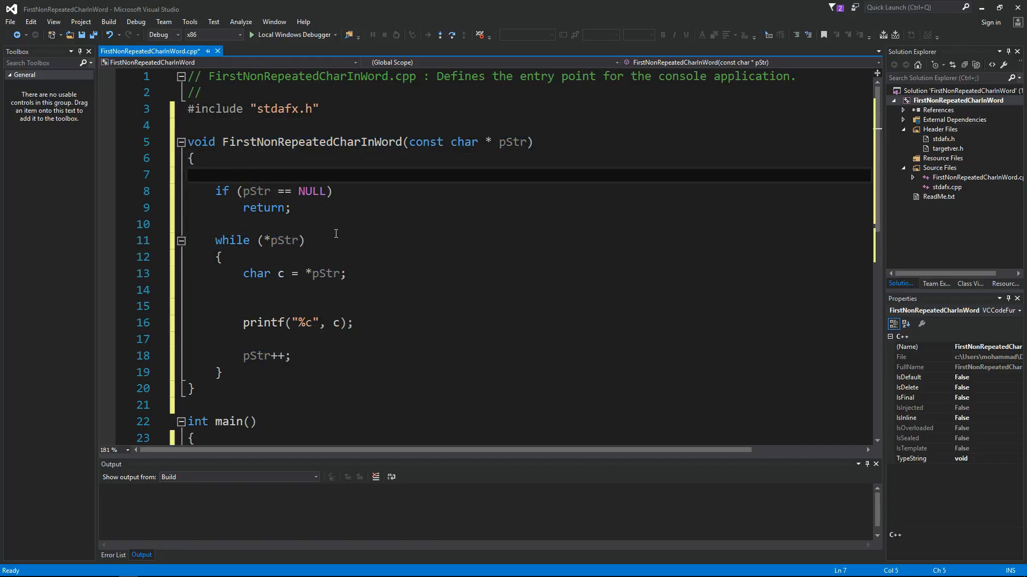
Declare int count[256] = {0} and print c only when ++count[c] == 1
type("int count[]")
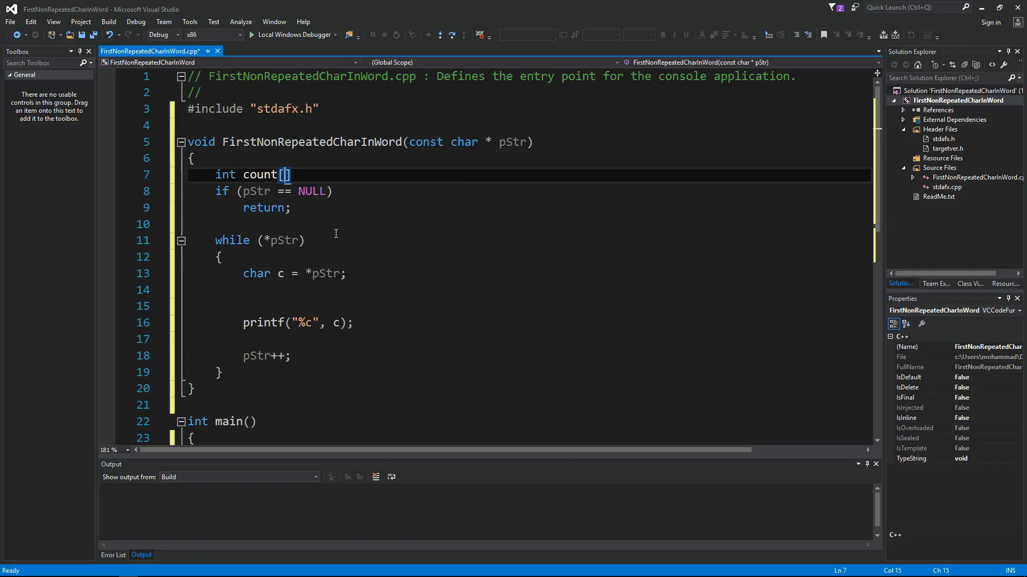
type("256] = {0")
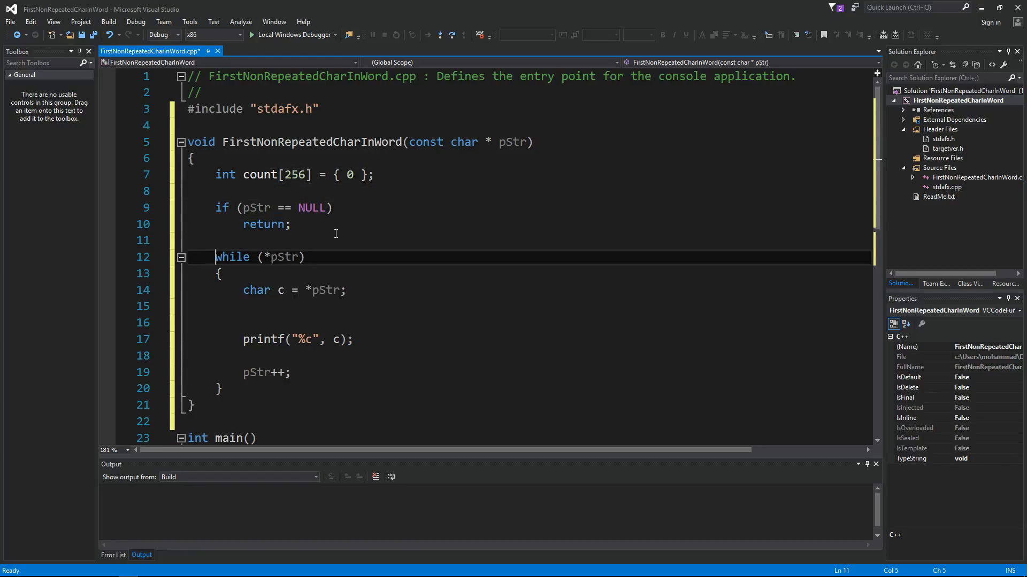
type("if (")
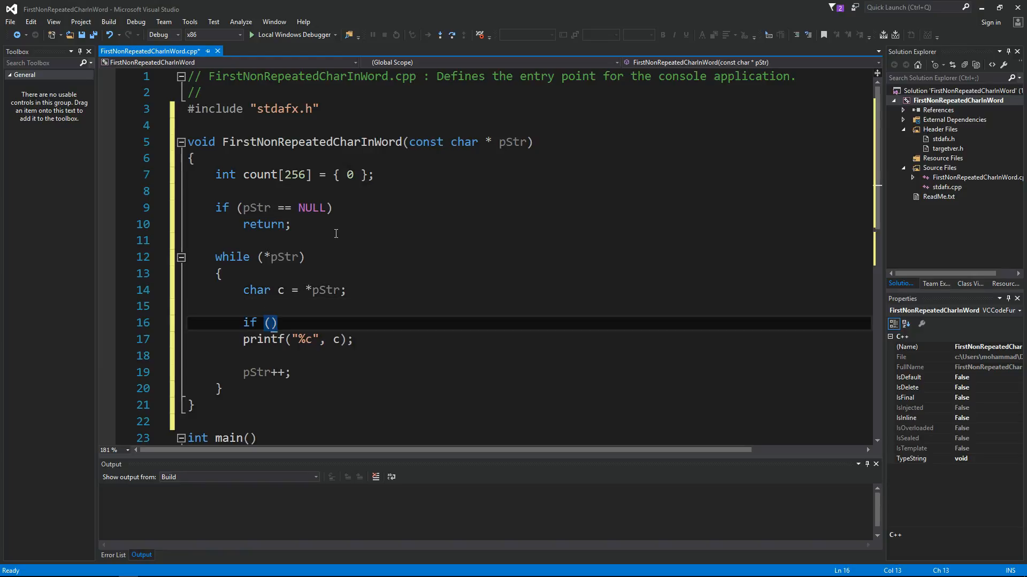
type("++count")
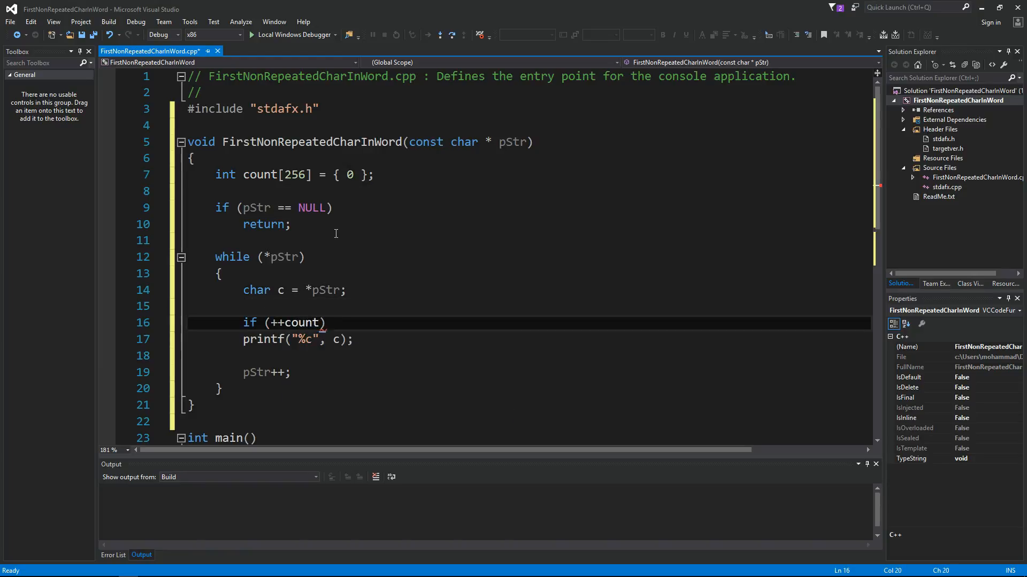
type("[c] == 1")
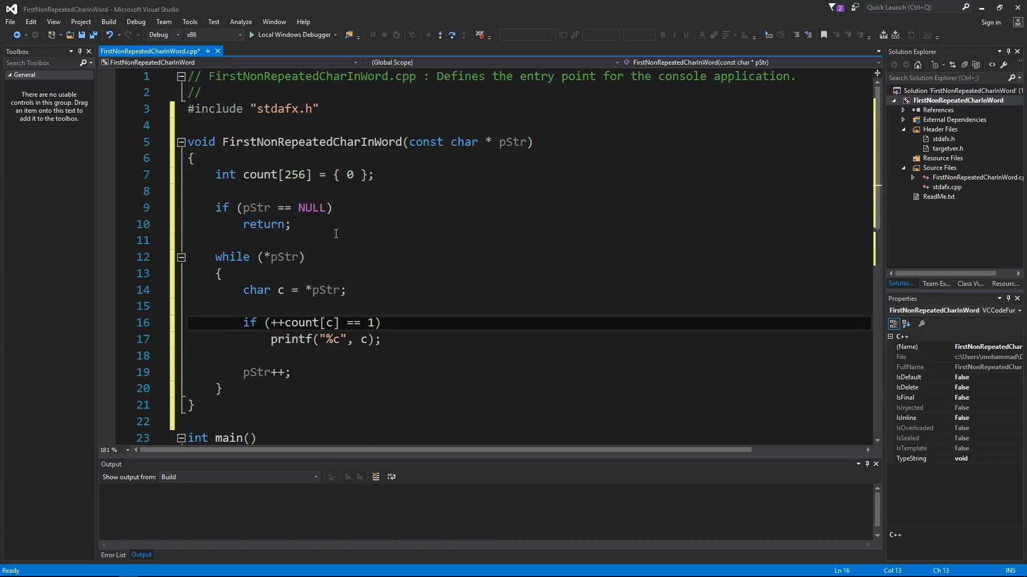
Add printf("\nDone\n"); after the while loop
scroll("down", 3)
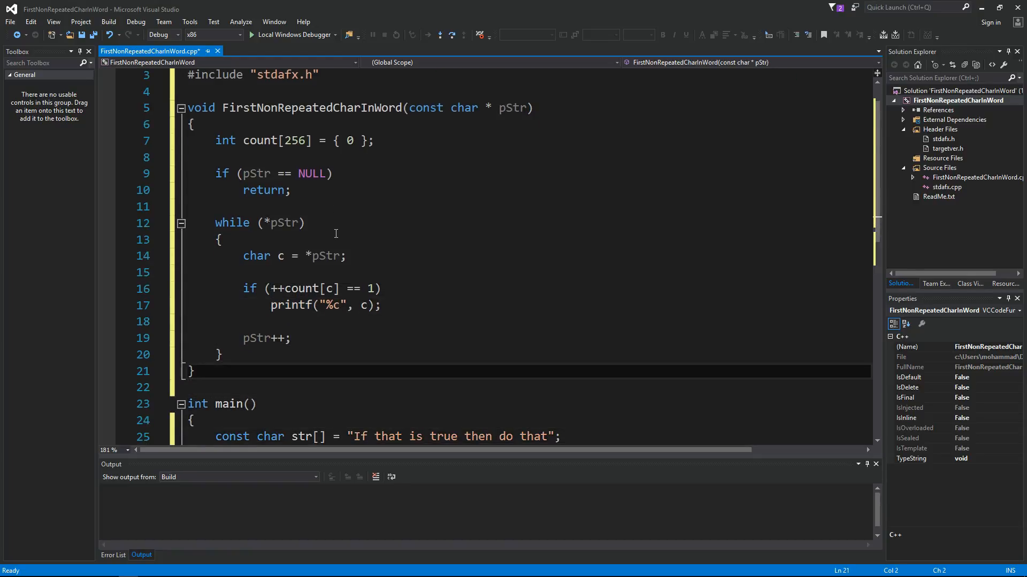
double_click(291, 305)
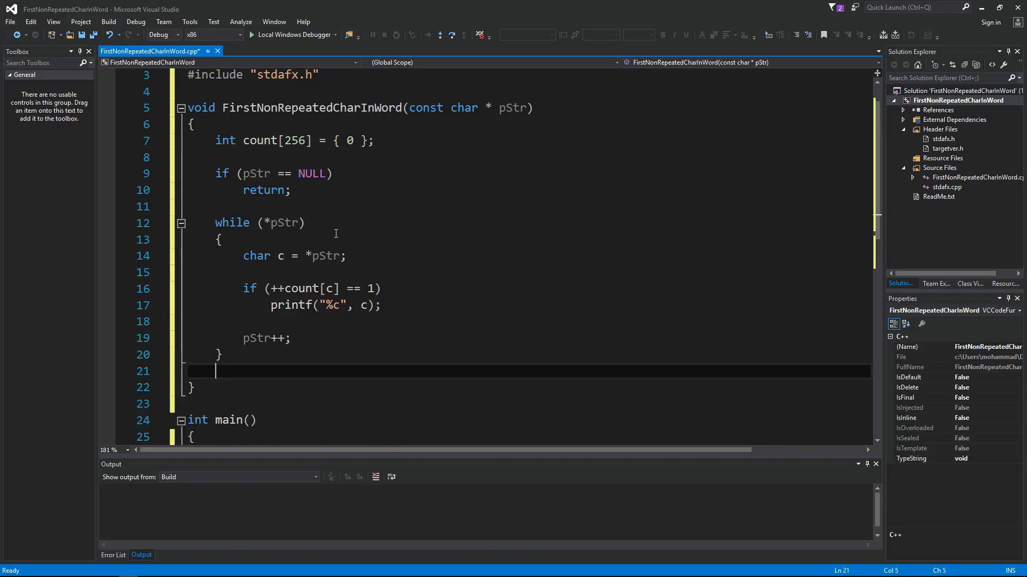
type("printf(\"\\")
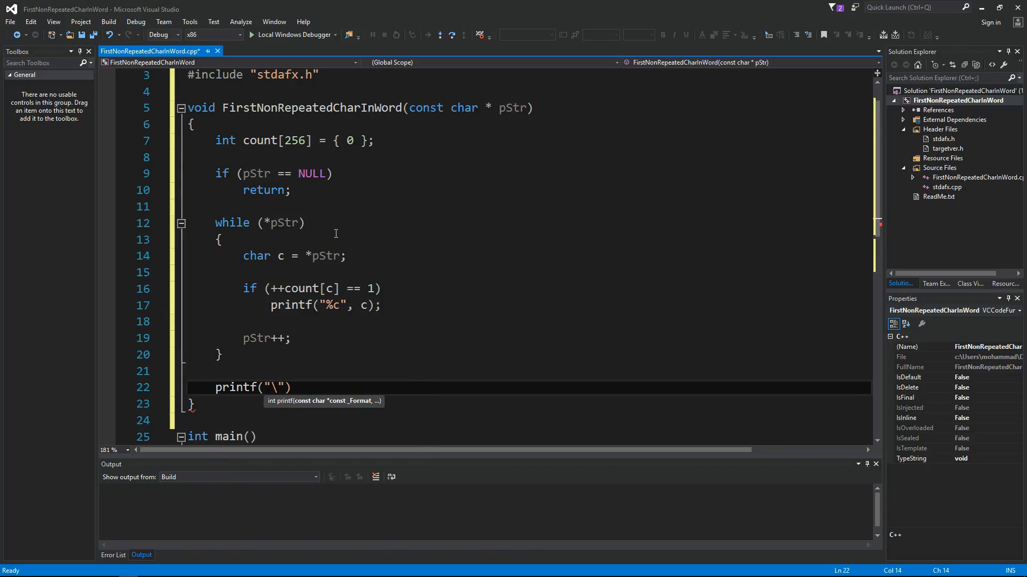
type("nDone")
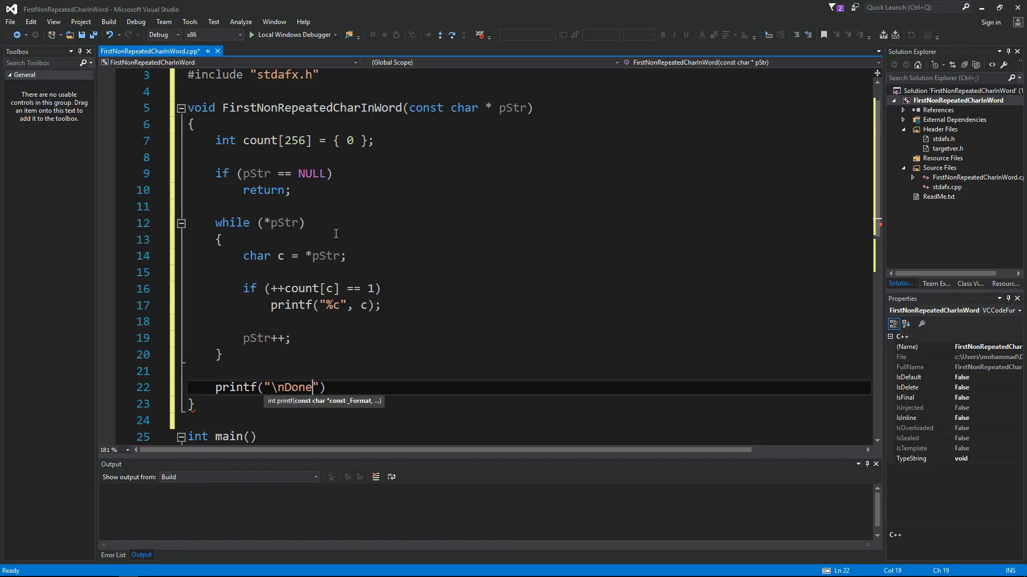
type("\\n\");")
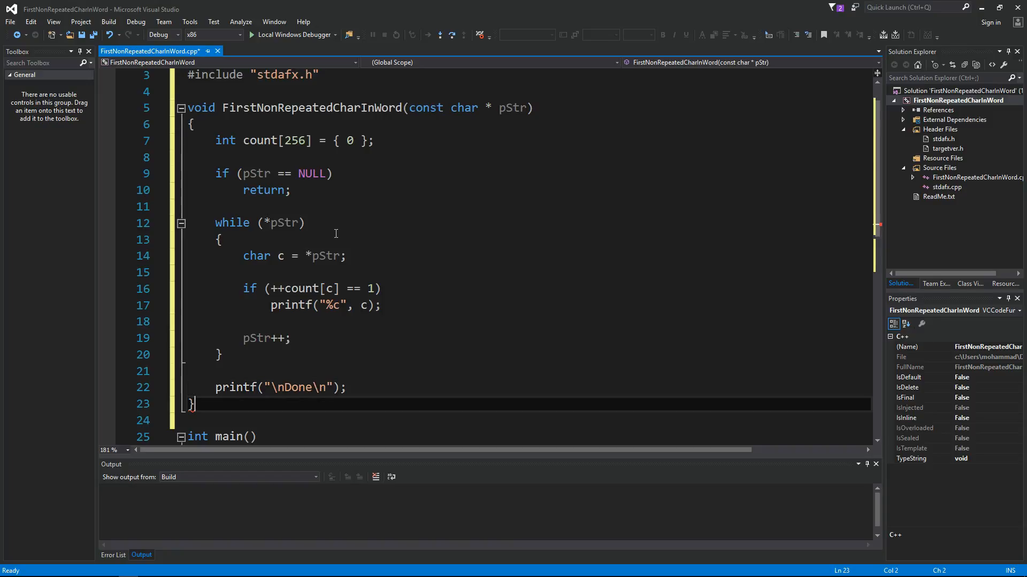
left_click(380, 289)
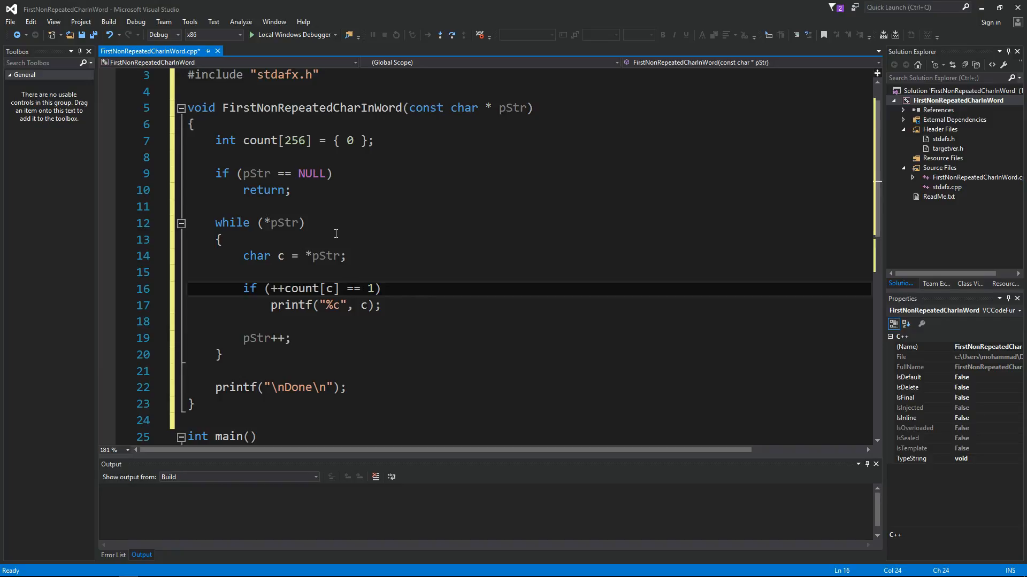
Run with Local Windows Debugger and agree to build the out-of-date project
left_click(257, 437)
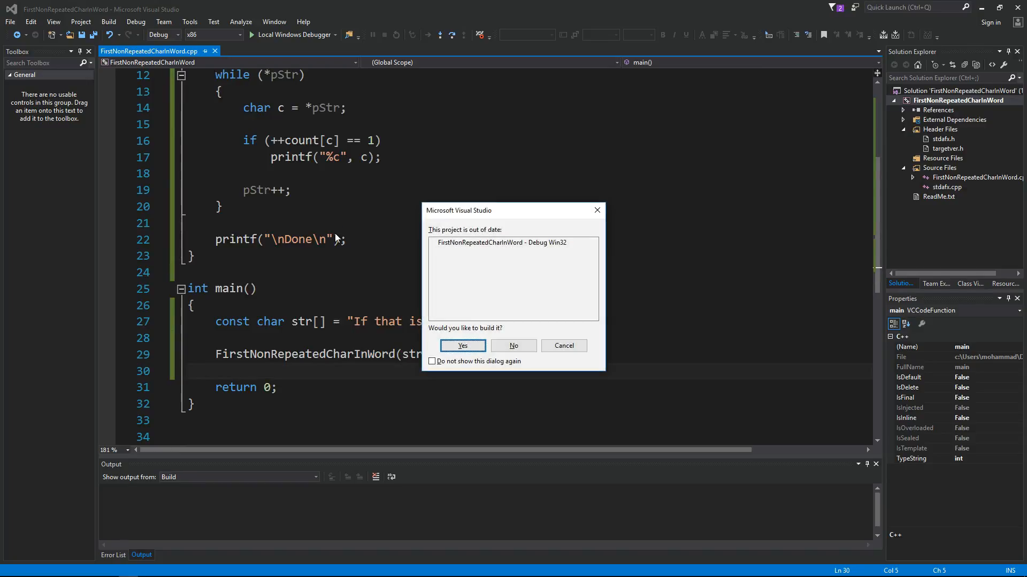
left_click(461, 346)
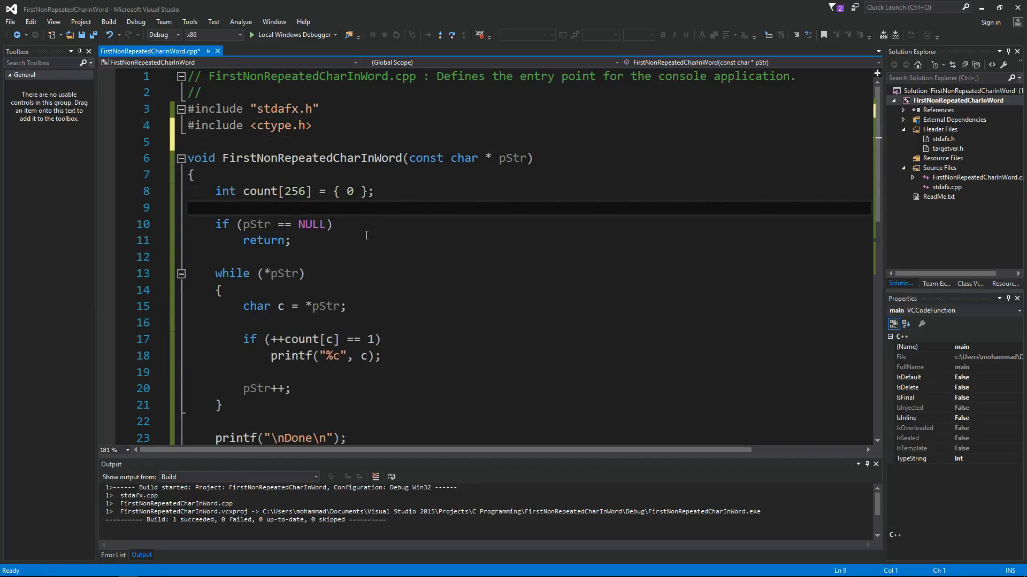
Store toupper(*pStr) in c and rebuild the out-of-date project
left_click(326, 306)
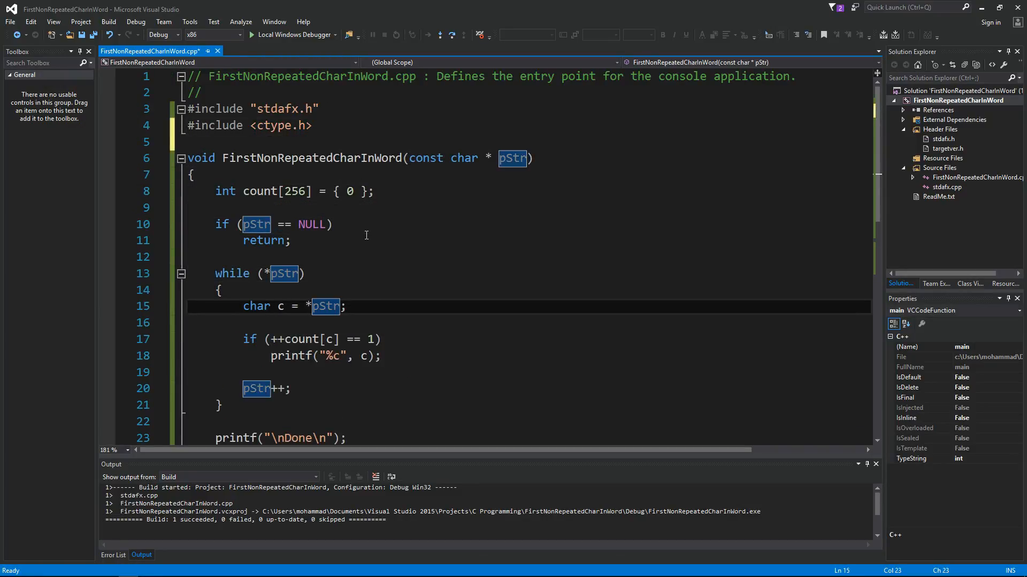
type("toupper(")
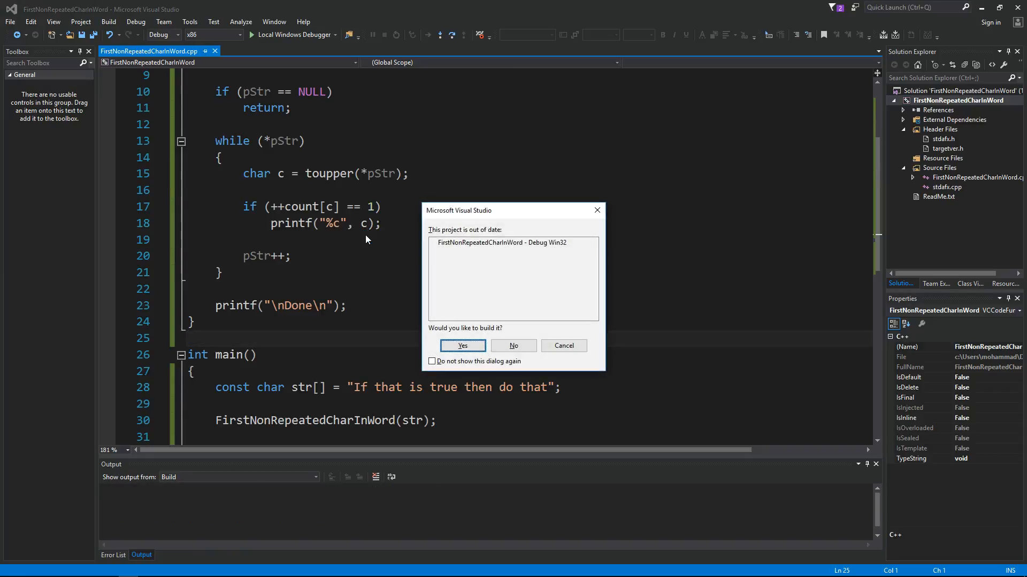
left_click(462, 345)
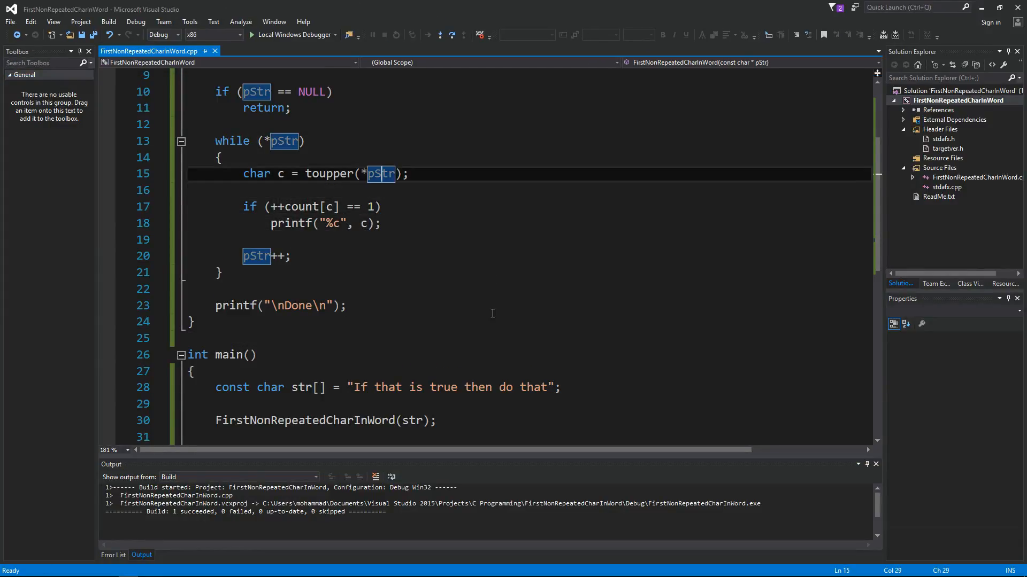
Walk through the count check, print statement, pointer advance, test sentence and Done line
left_click(374, 388)
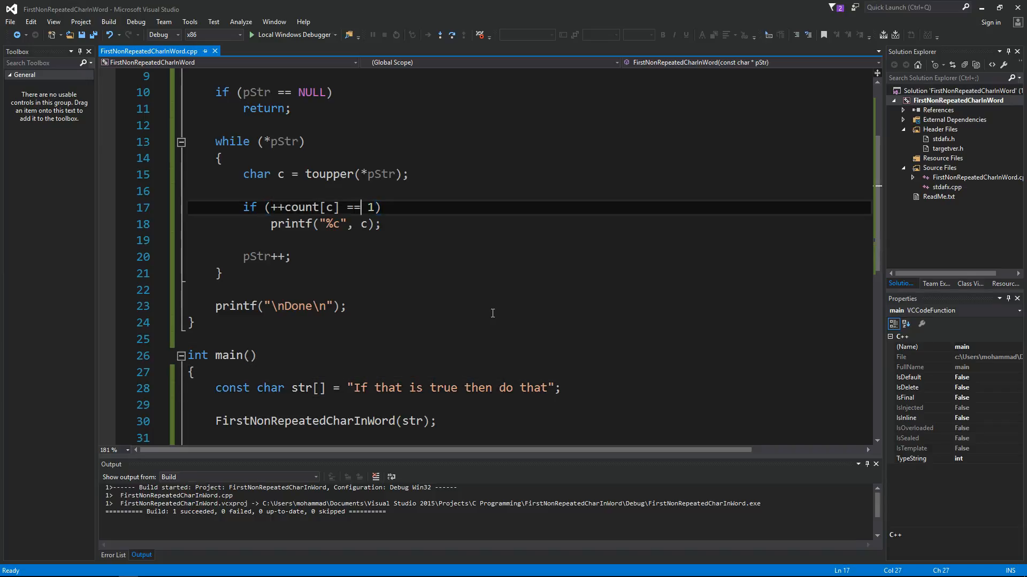
left_click(194, 373)
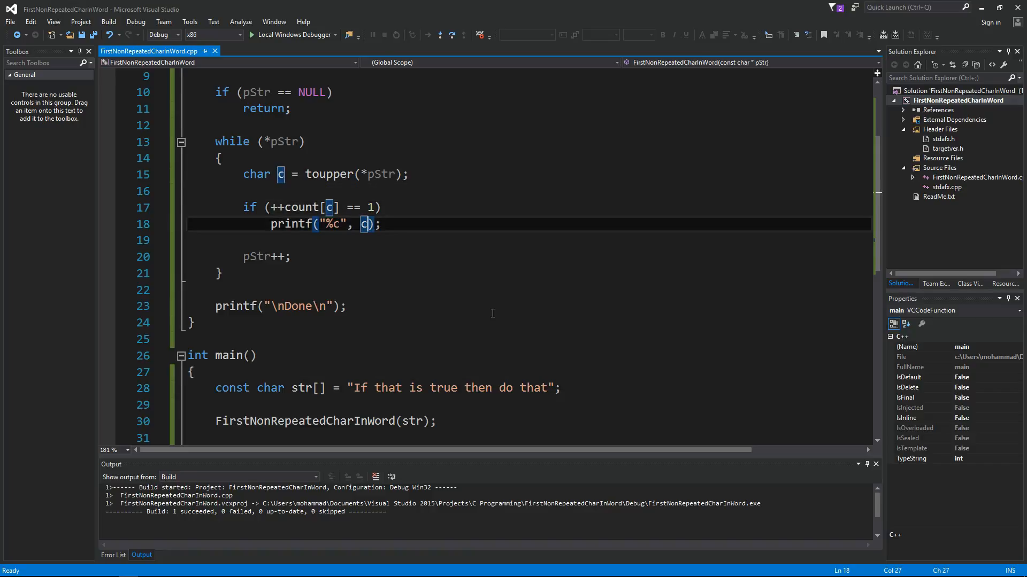
left_click(291, 256)
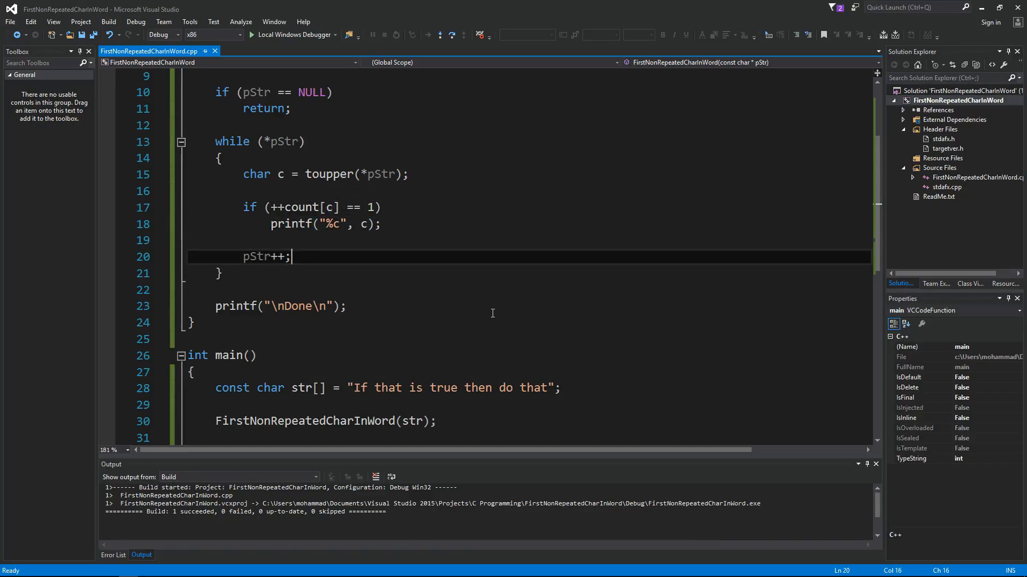
left_click(387, 388)
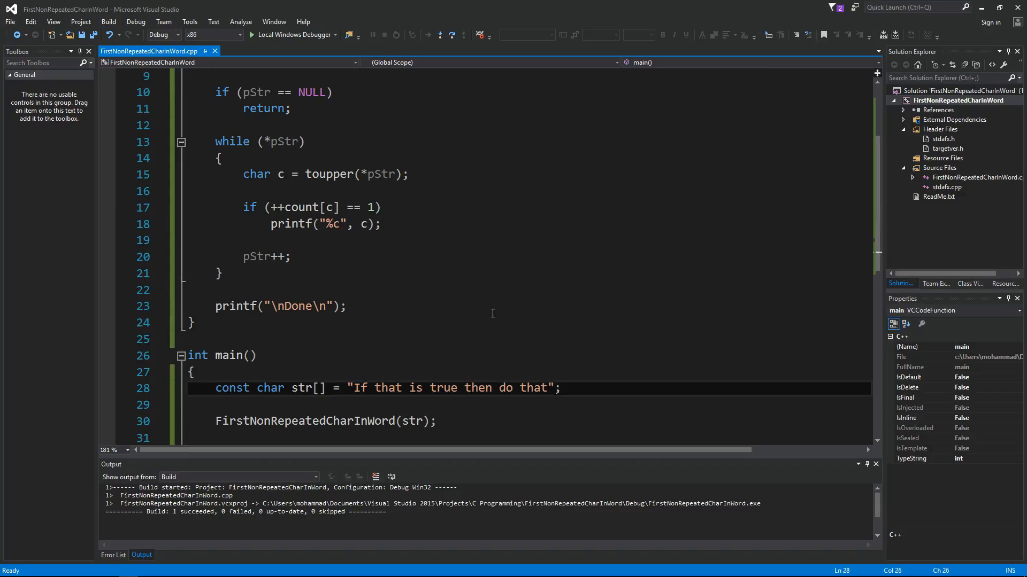
left_click(348, 306)
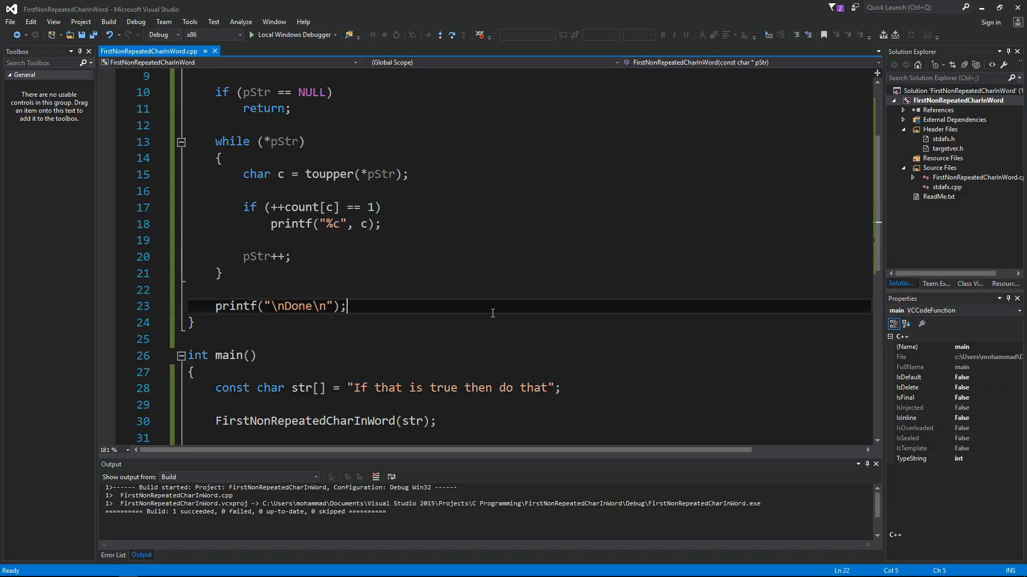
left_click(370, 387)
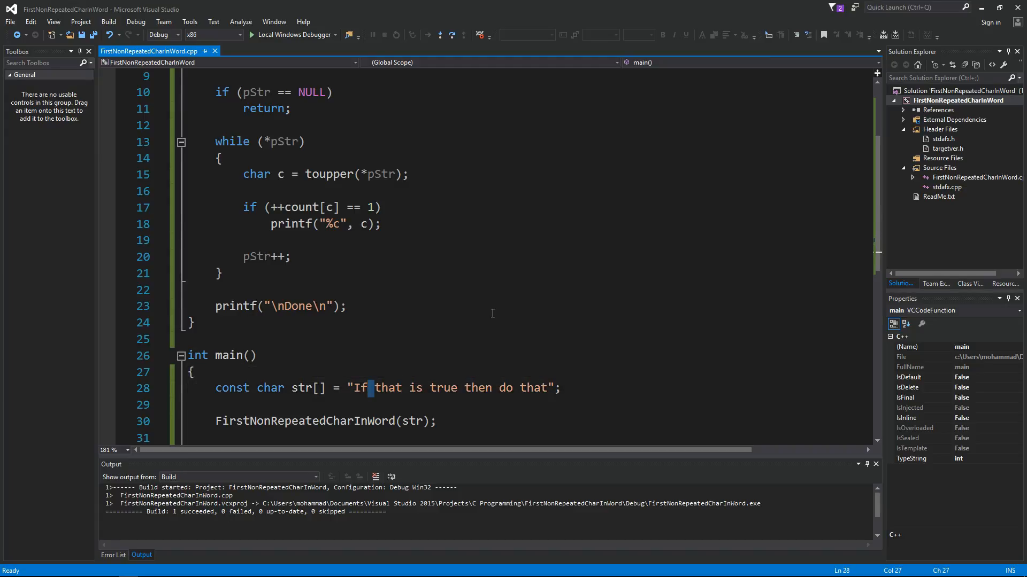
scroll("up", 3)
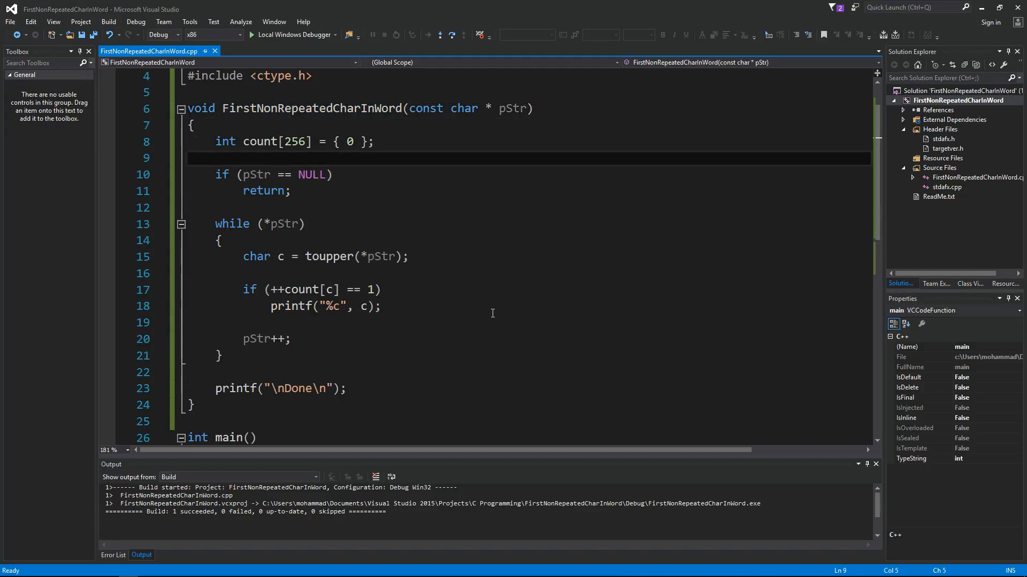
Add int len = 0, reset it when c == ' ', and require ++len == 1 && in the condition
type("int len = 0;")
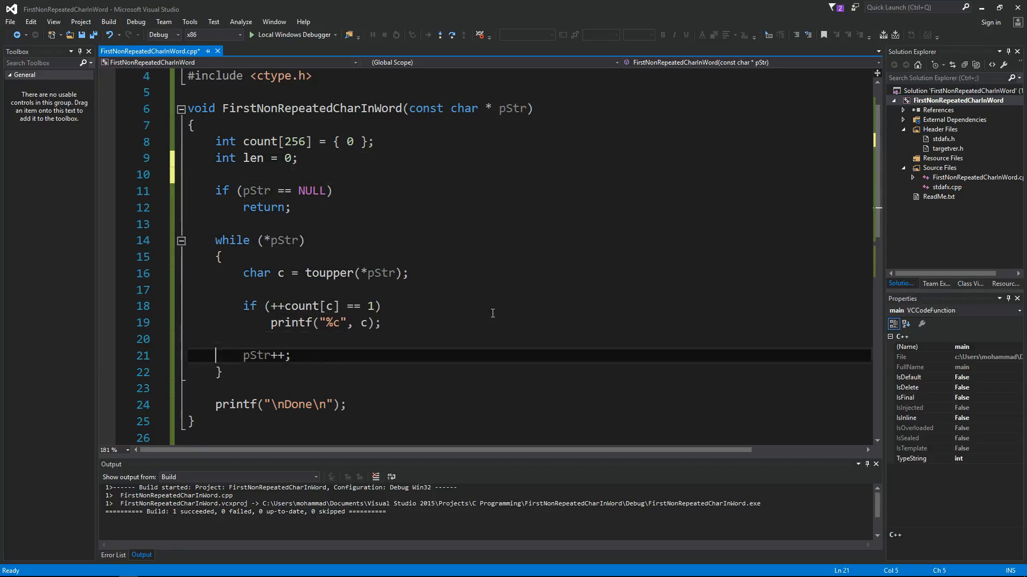
key("enter")
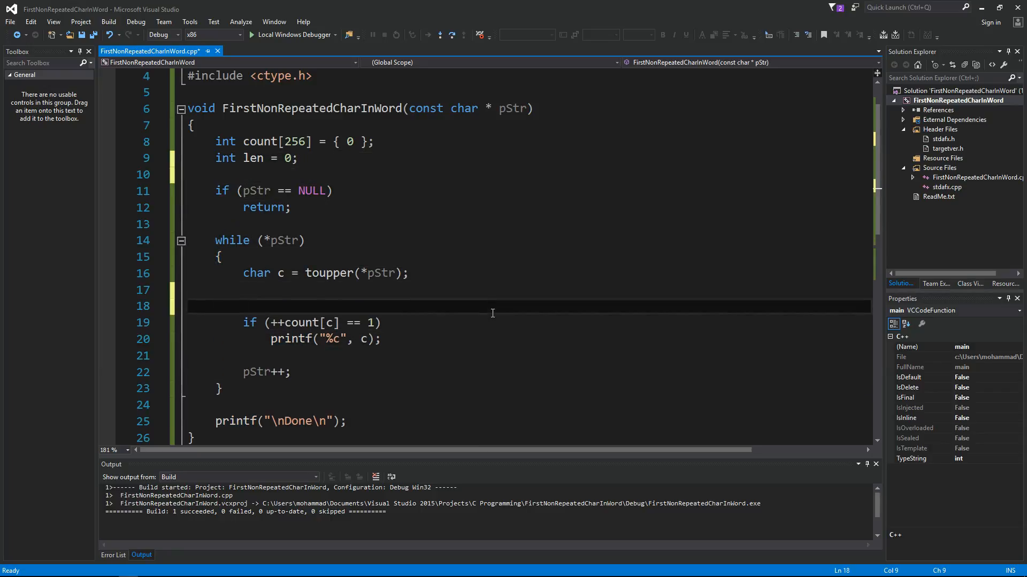
type("if (c == ' ')")
type("len = 0;")
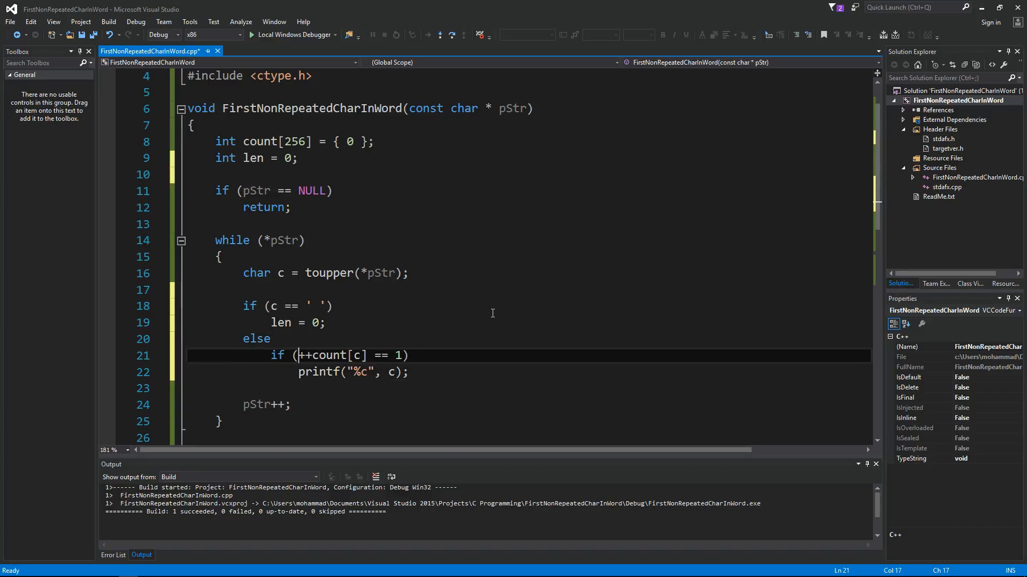
type("++len == 1")
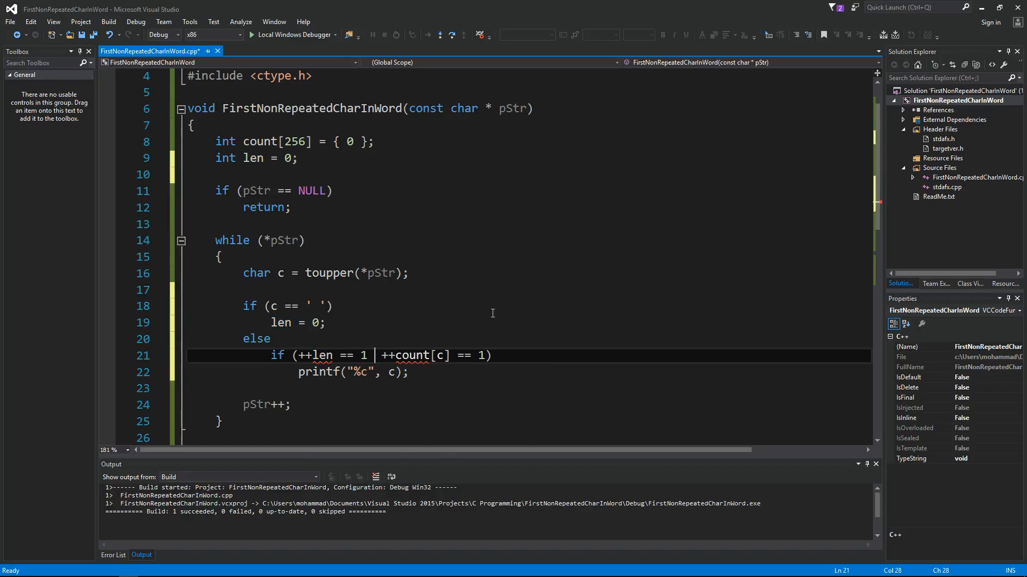
type("&&")
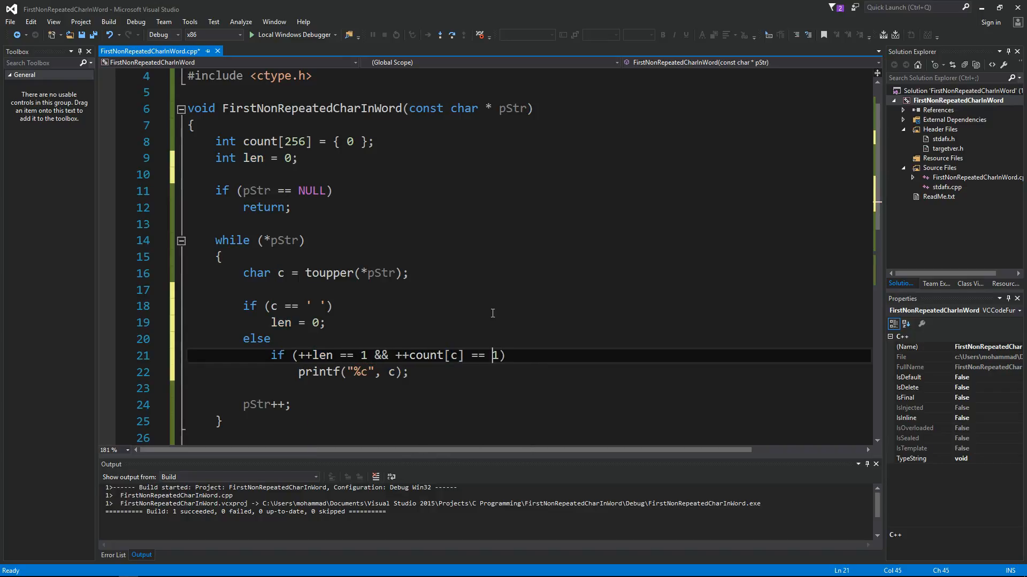
Walk through the repeat-count increment, print statement and pointer advance
left_click(304, 355)
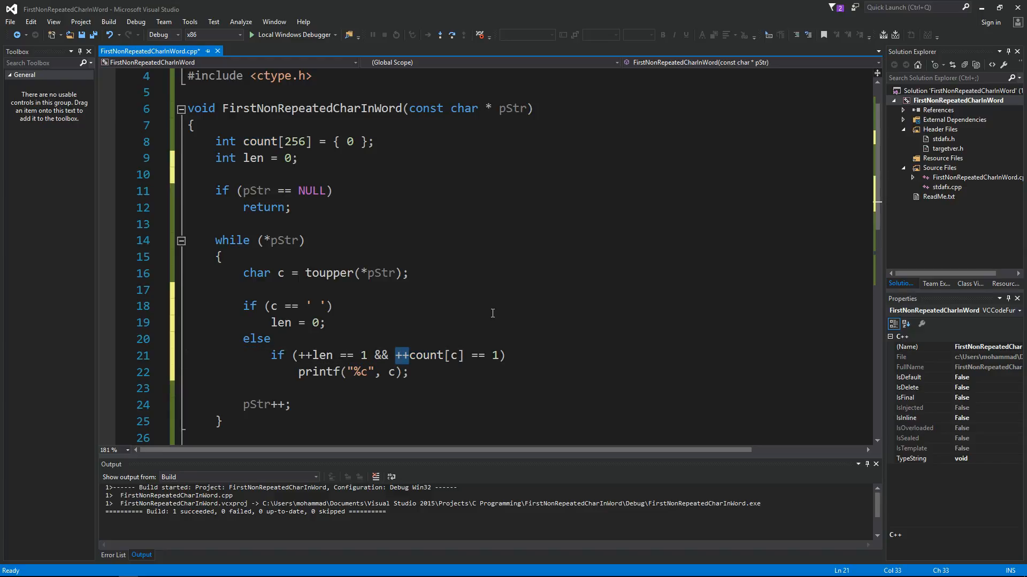
left_click(327, 373)
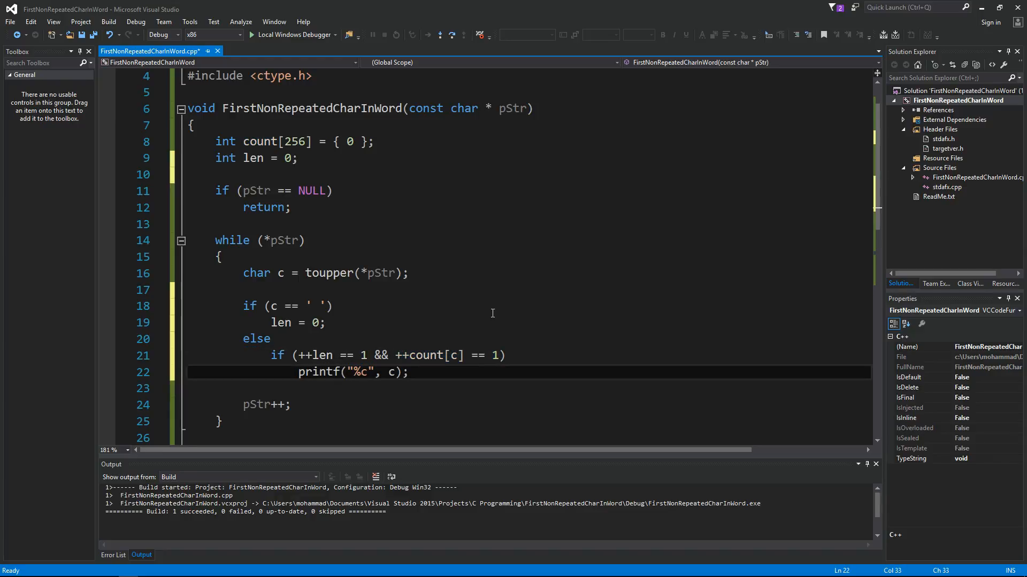
left_click(291, 405)
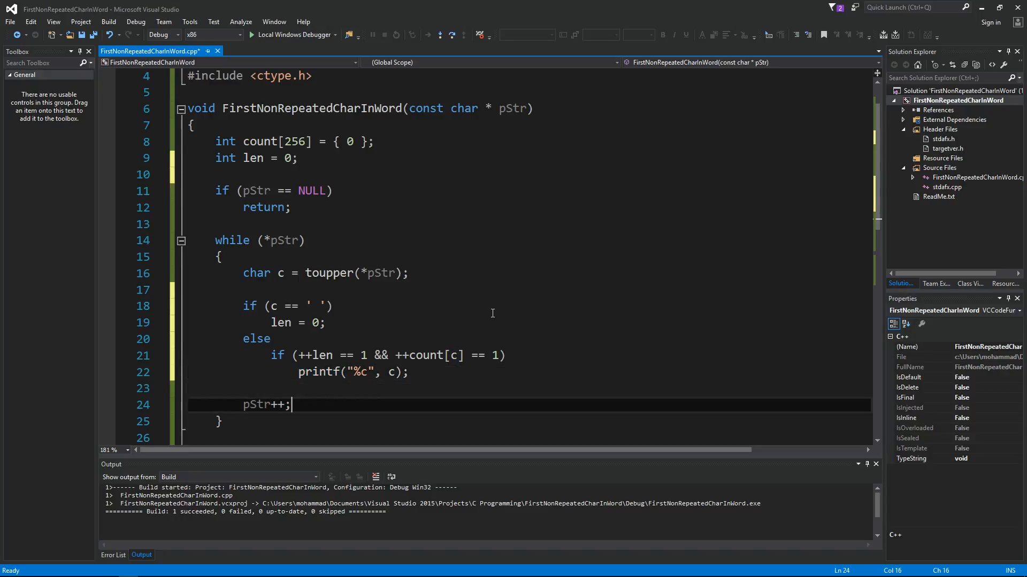
scroll("down", 3)
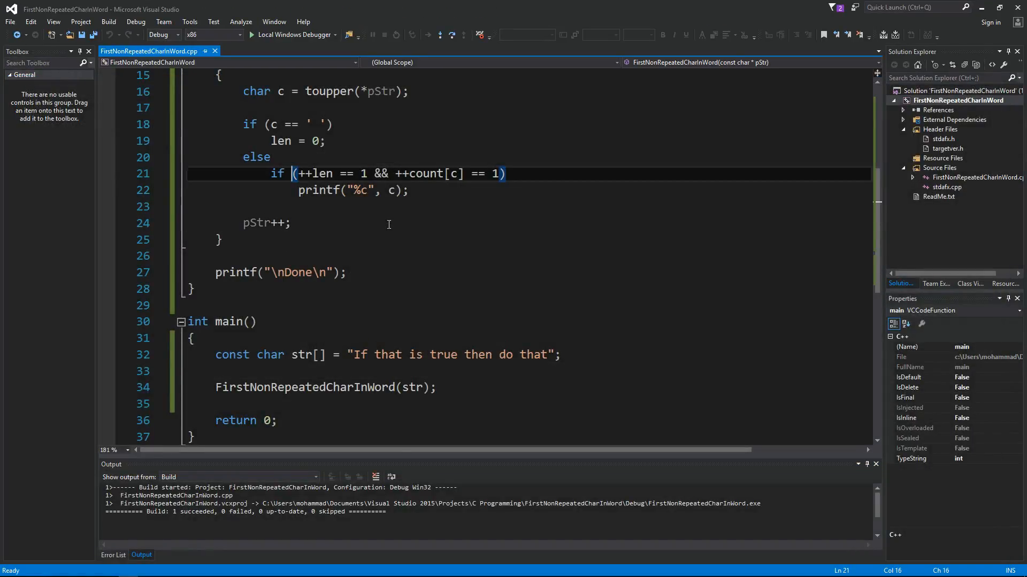
Comment out the repeat-count part of the condition with /* and rebuild the project
key("Down")
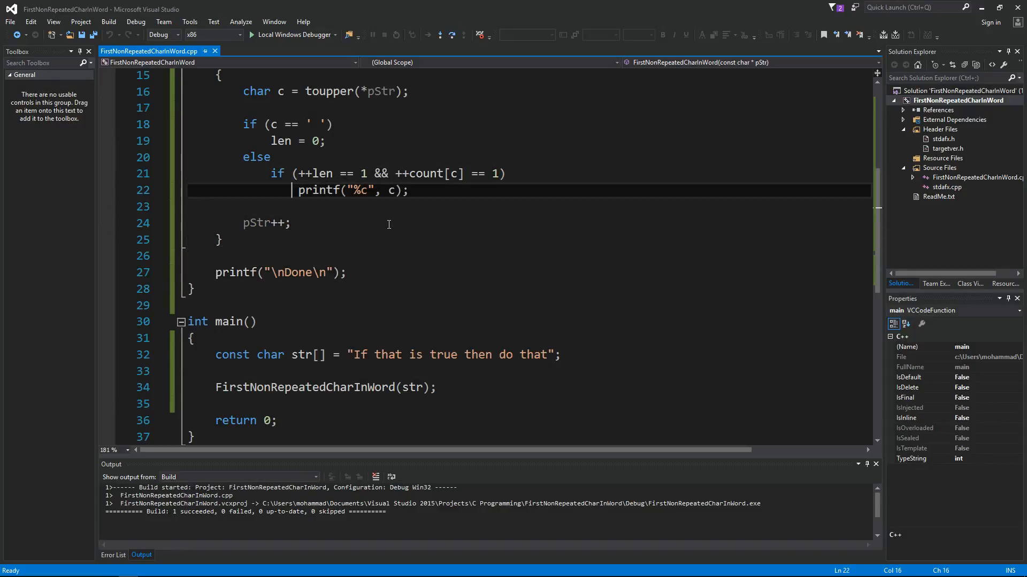
left_click(338, 354)
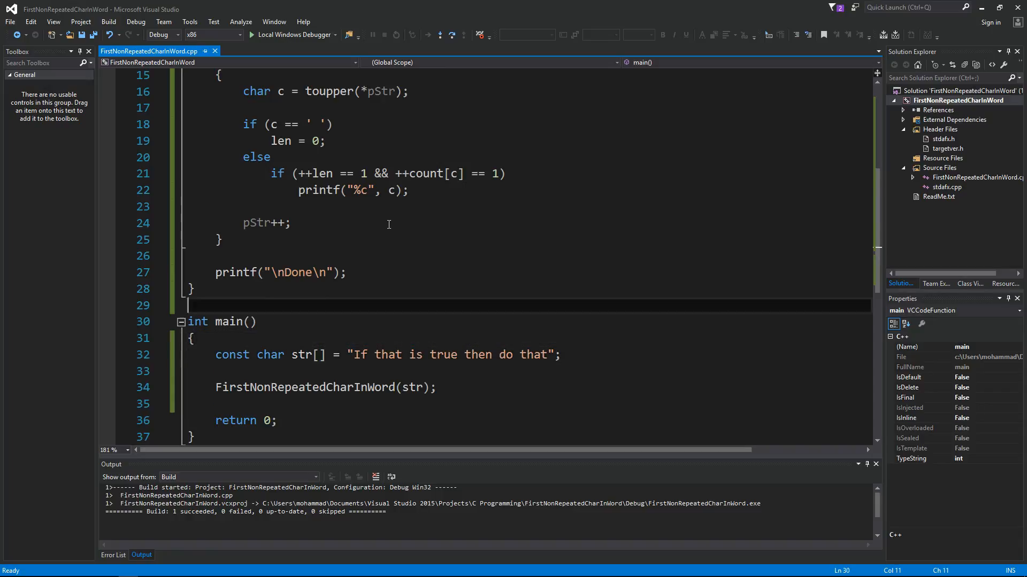
double_click(425, 173)
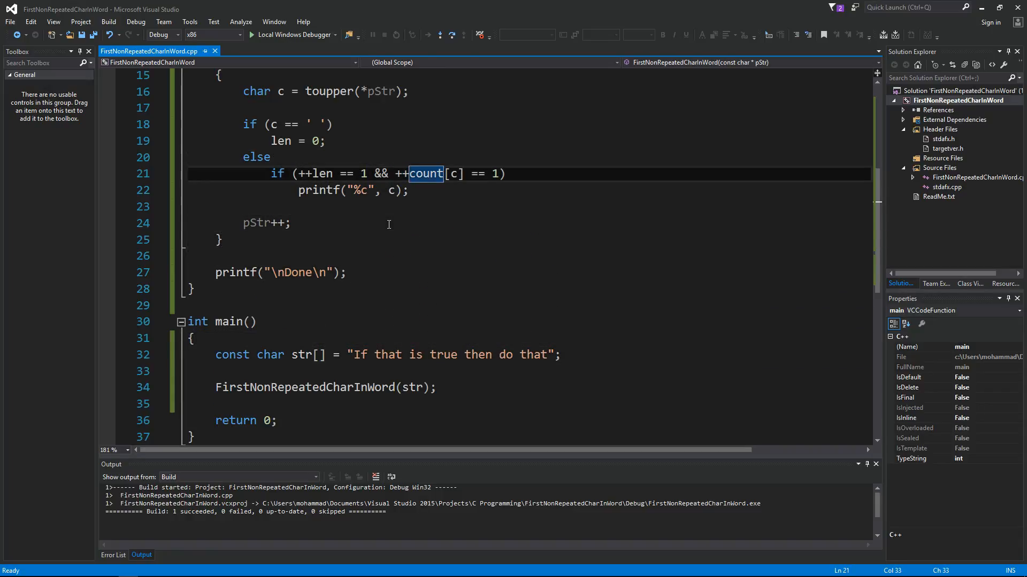
type("/*")
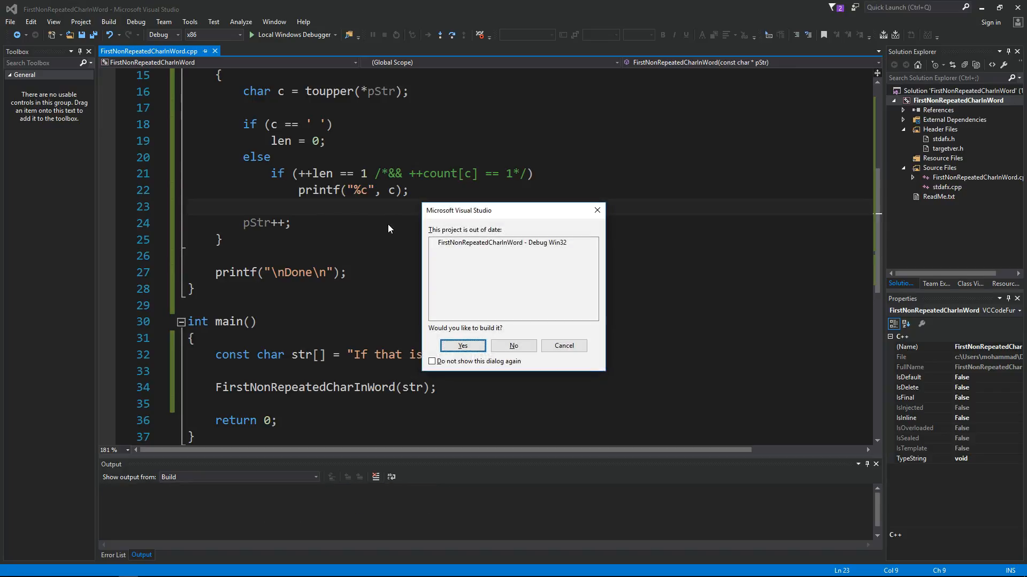
left_click(462, 346)
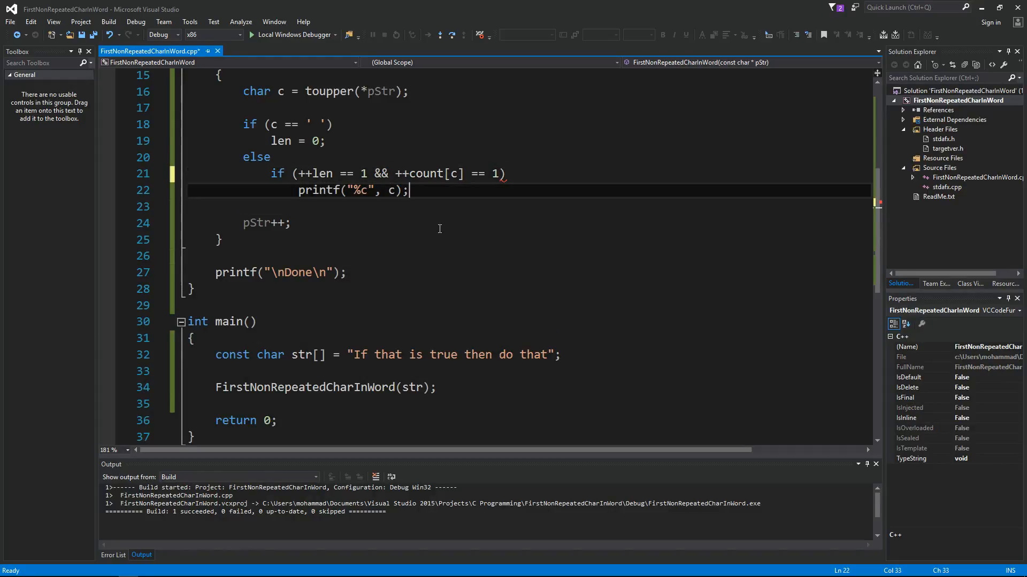
Save the source file and scroll through the finished function and main
left_click(289, 222)
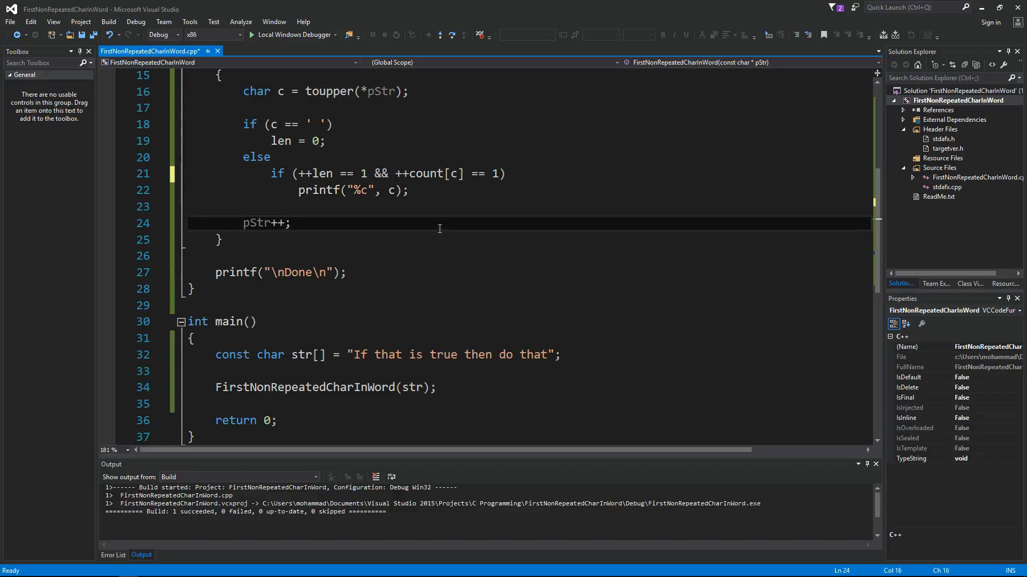
key("F5")
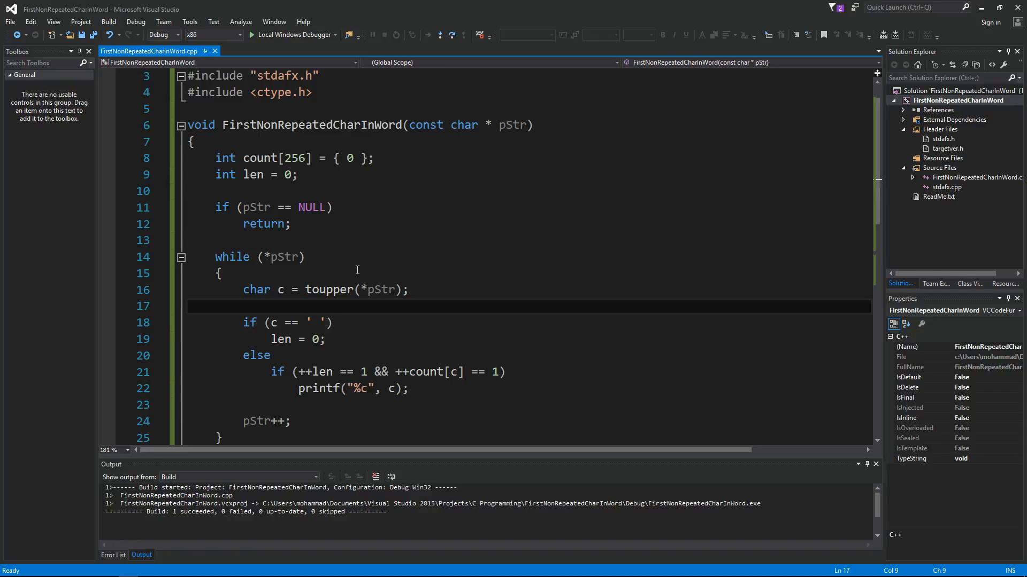
scroll("down", 3)
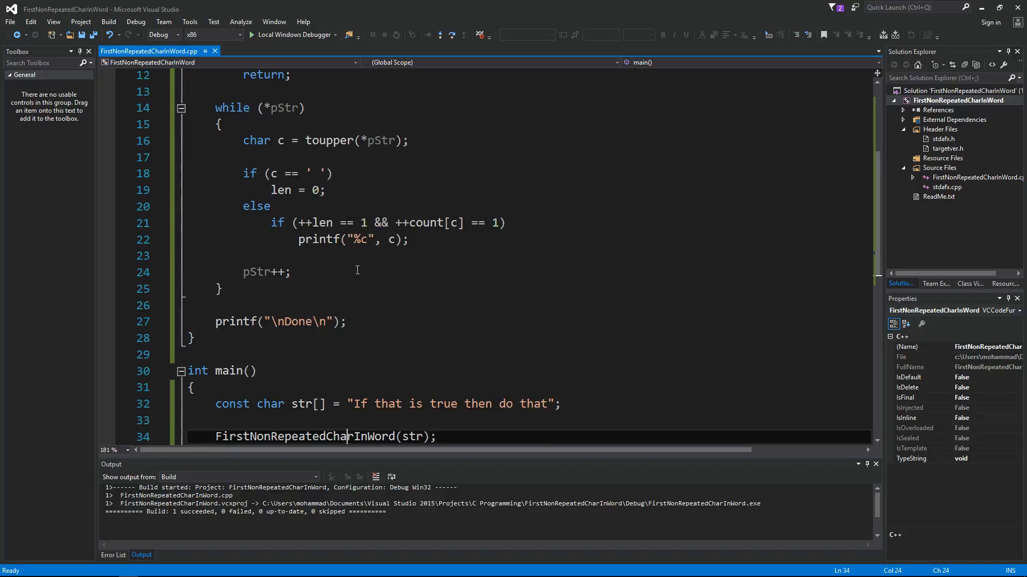